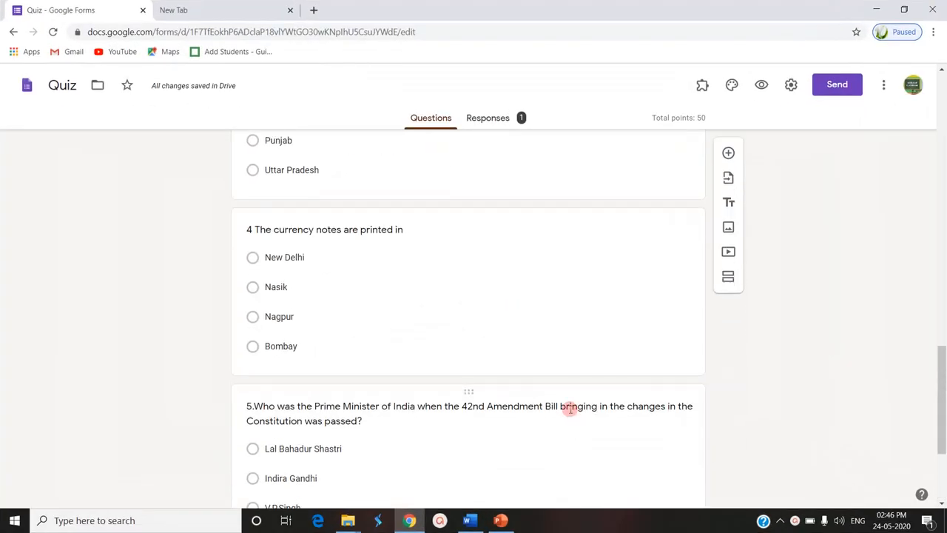
# Step: Scroll through the Quiz form's five multiple-choice questions and name and email fields
pyautogui.scroll(3)
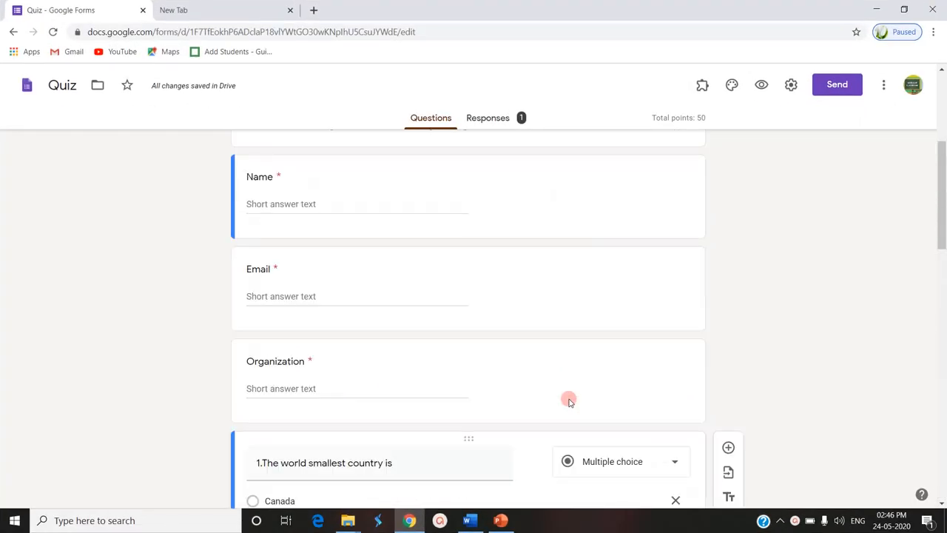
pyautogui.scroll(3)
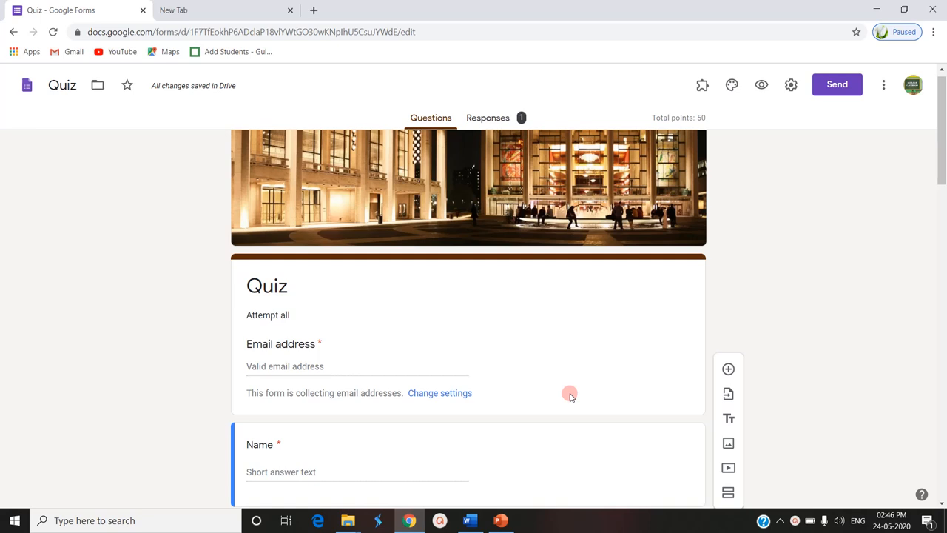
pyautogui.scroll(-3)
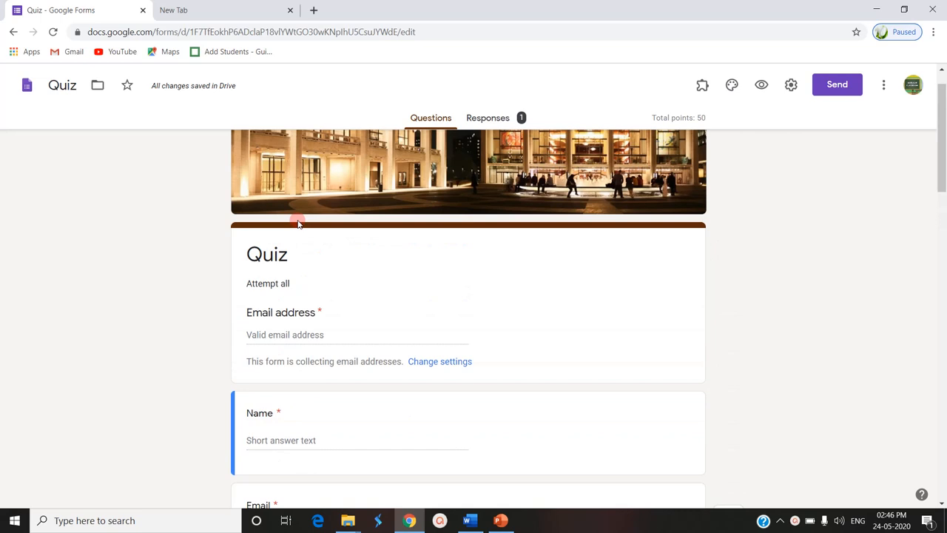
pyautogui.scroll(-3)
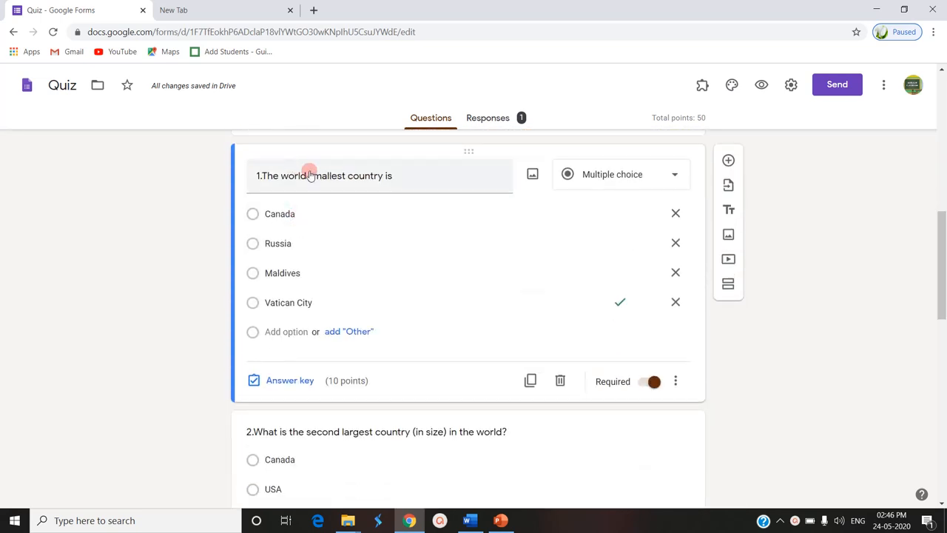
pyautogui.moveTo(288, 302)
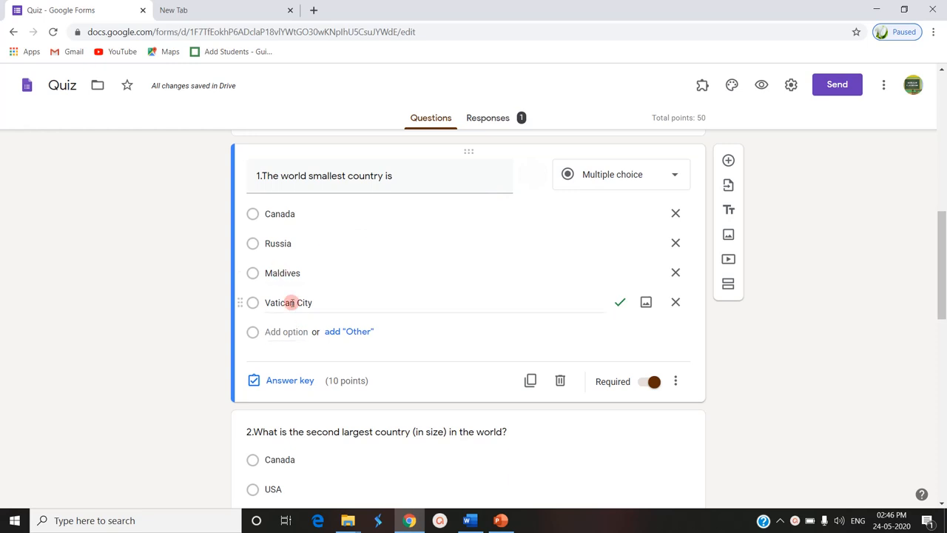
pyautogui.moveTo(278, 216)
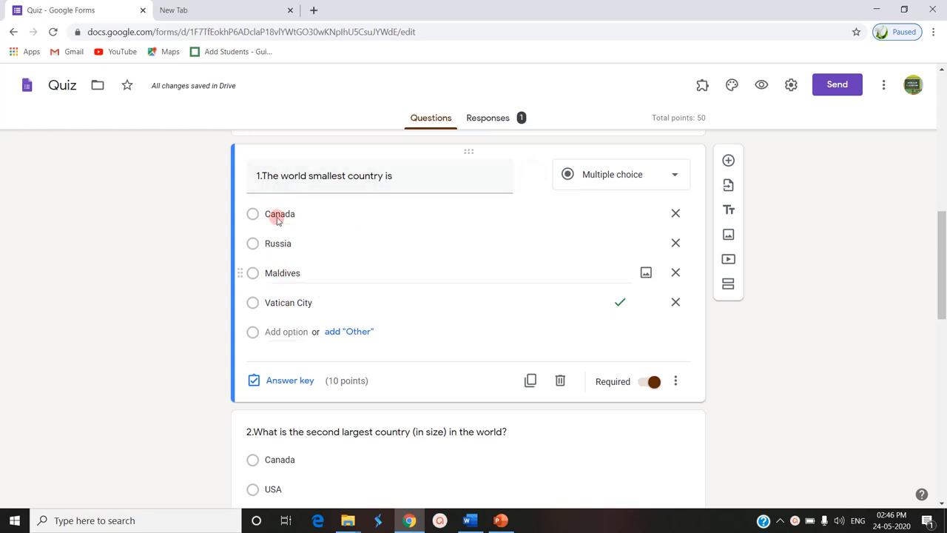
pyautogui.scroll(-3)
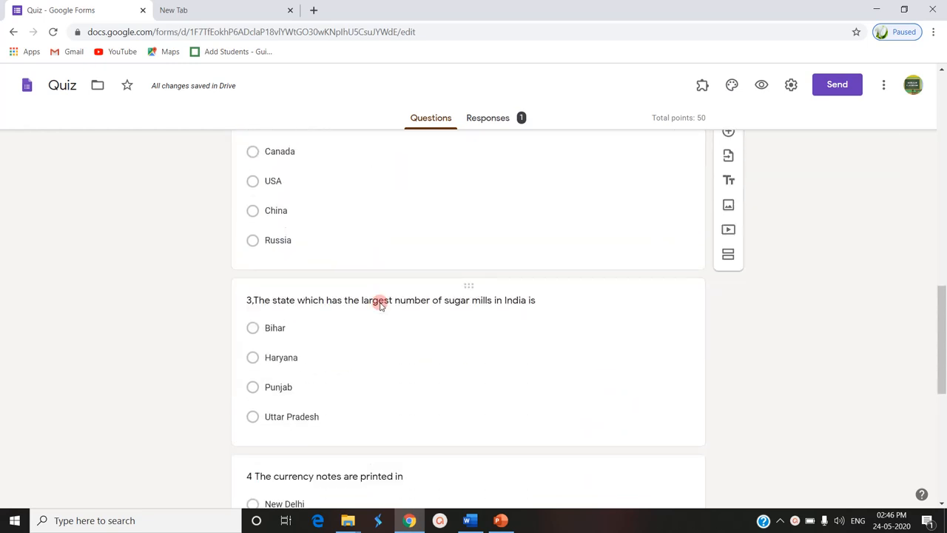
pyautogui.scroll(3)
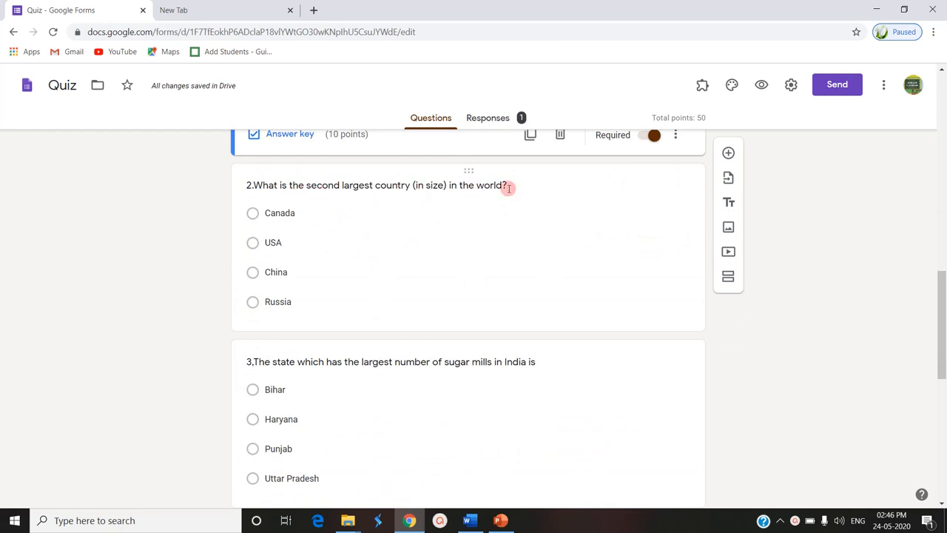
pyautogui.moveTo(518, 356)
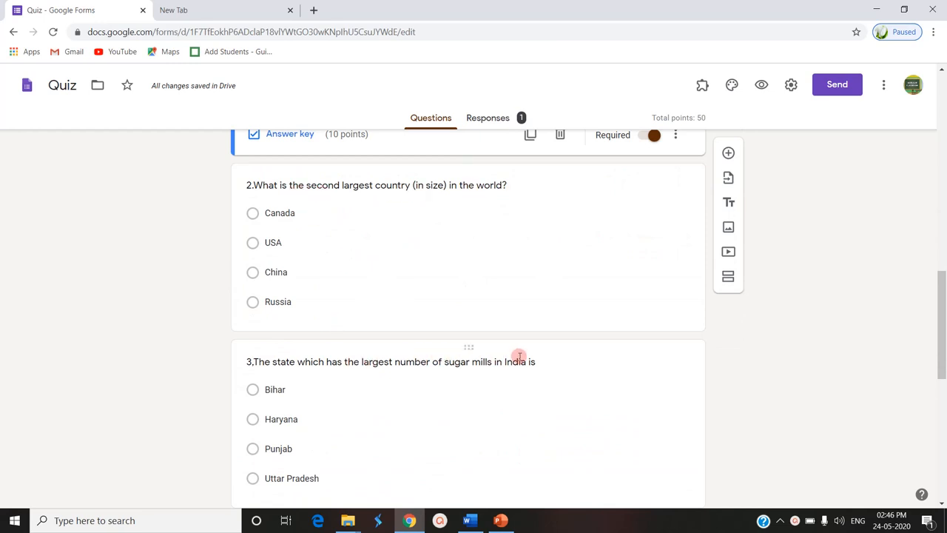
pyautogui.scroll(-3)
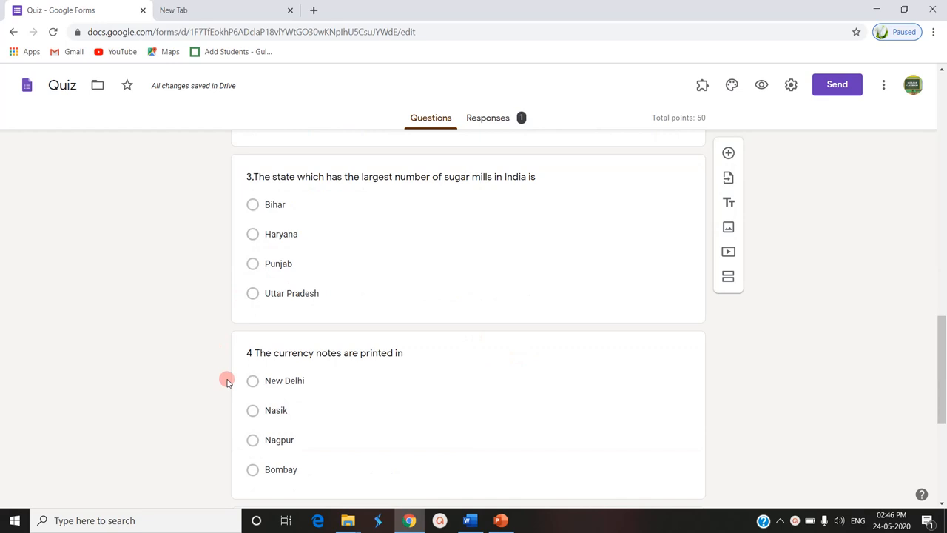
pyautogui.scroll(-3)
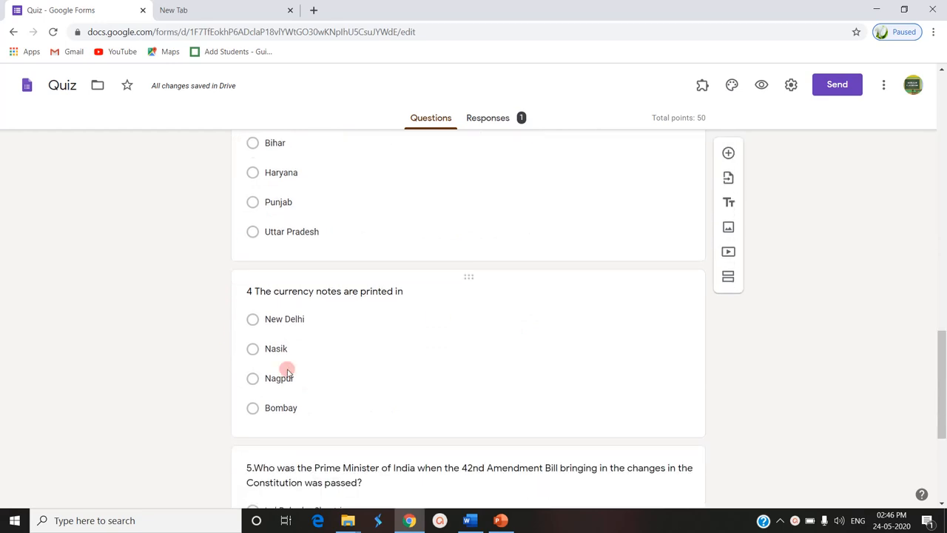
pyautogui.scroll(-3)
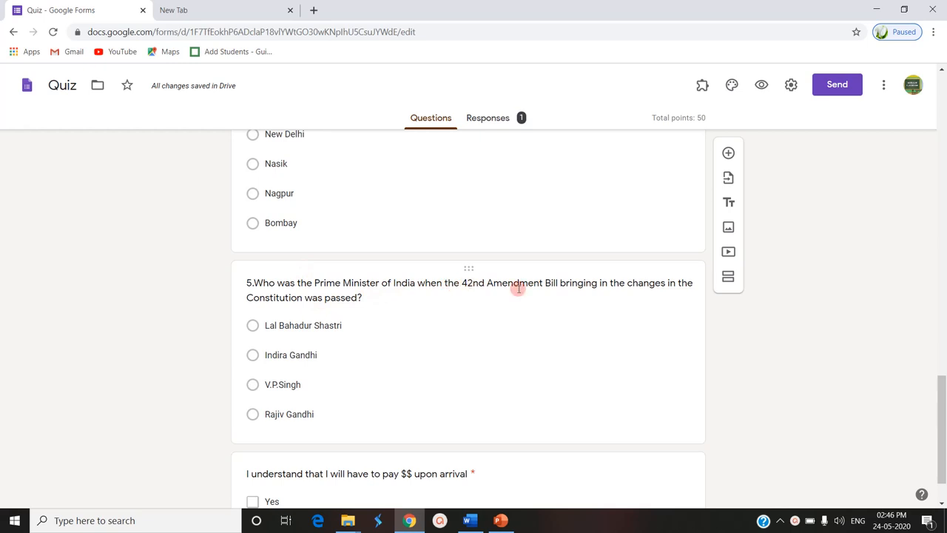
pyautogui.moveTo(422, 341)
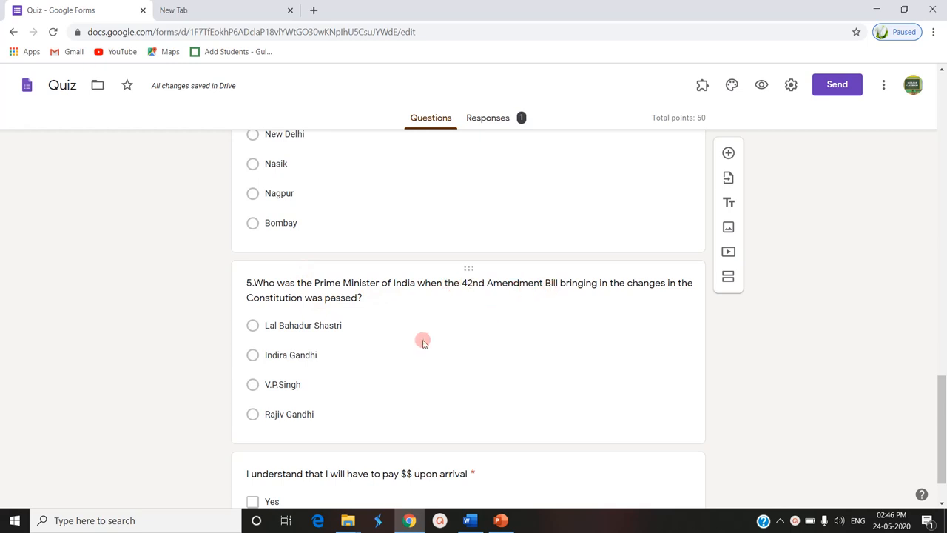
pyautogui.moveTo(336, 309)
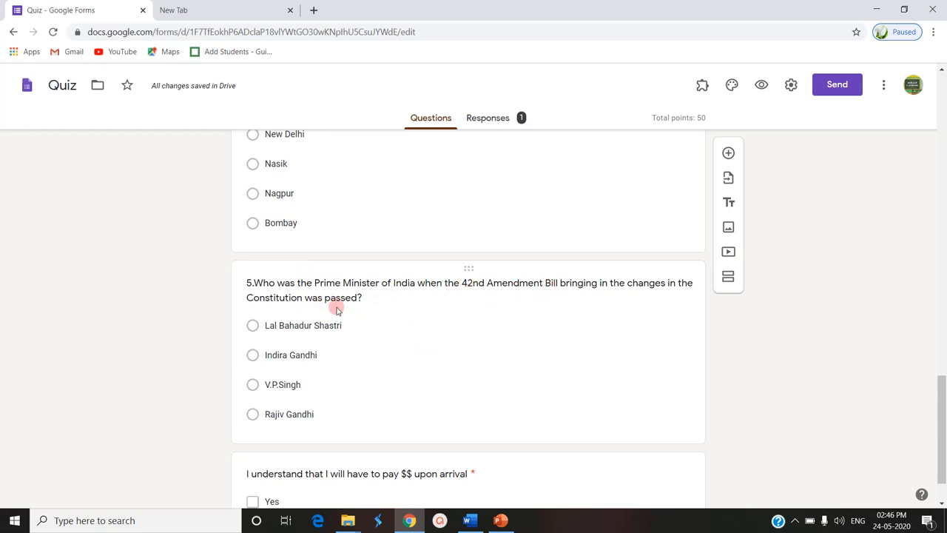
pyautogui.scroll(3)
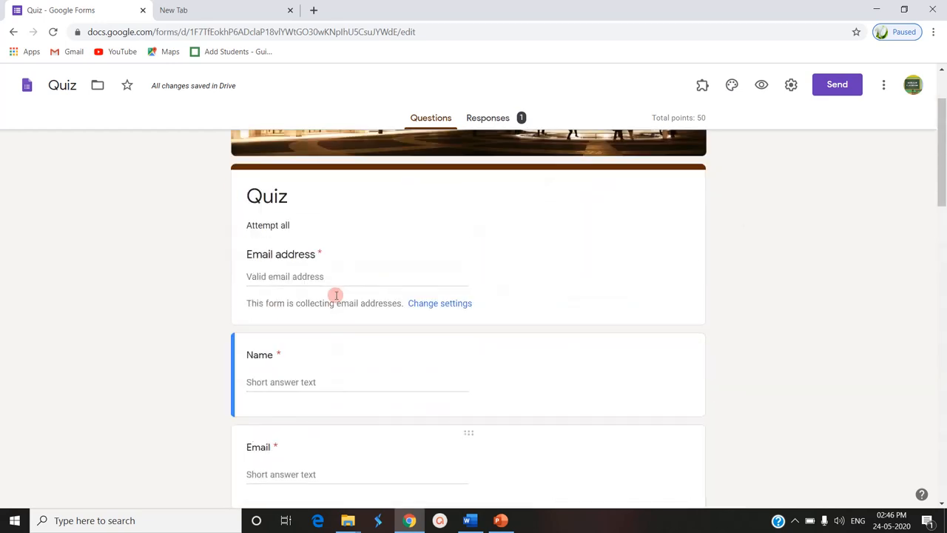
pyautogui.scroll(3)
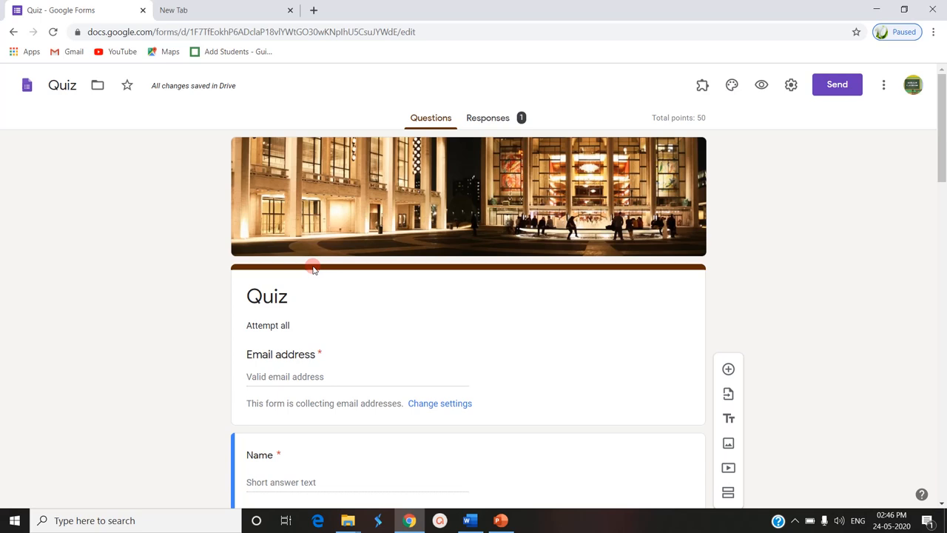
pyautogui.moveTo(704, 117)
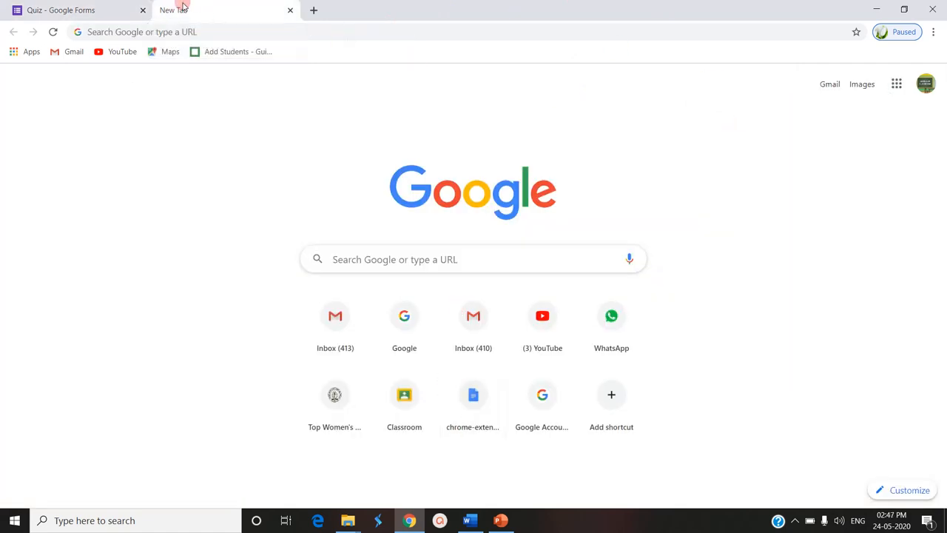
# Step: Launch Google Slides from the Google apps grid in a second tab
pyautogui.click(896, 84)
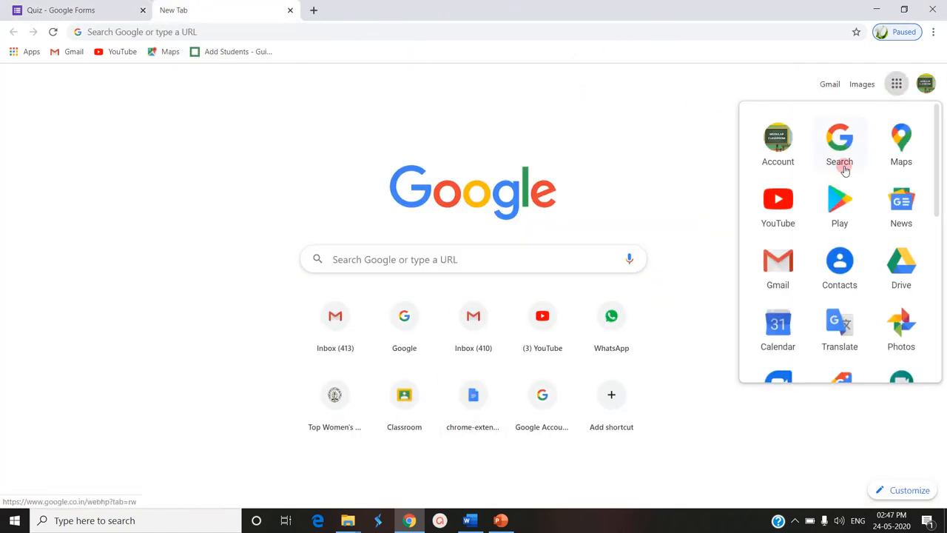
pyautogui.scroll(-3)
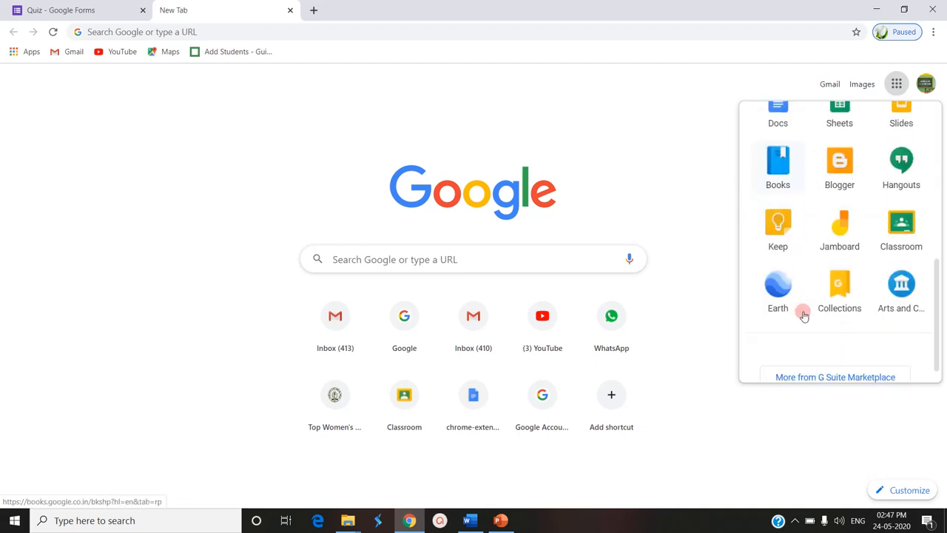
pyautogui.scroll(3)
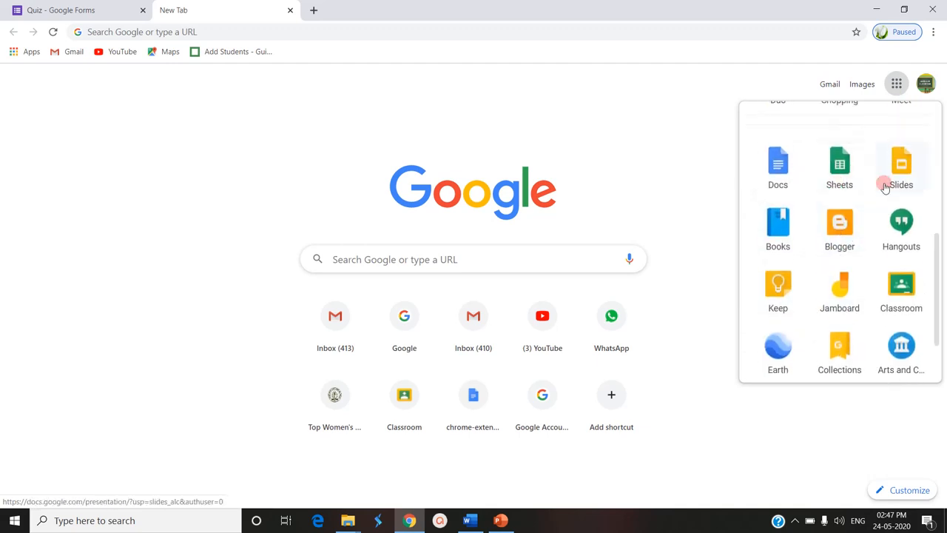
pyautogui.click(900, 161)
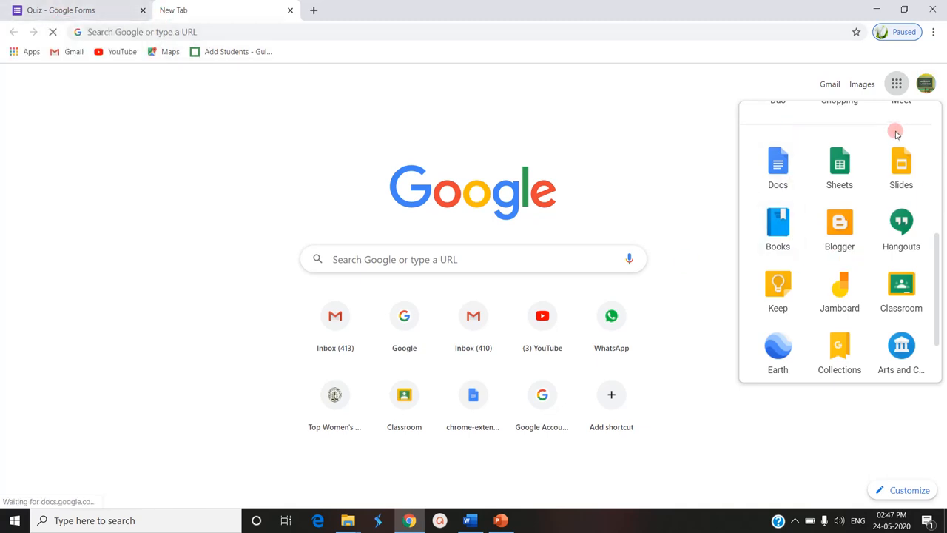
pyautogui.moveTo(477, 108)
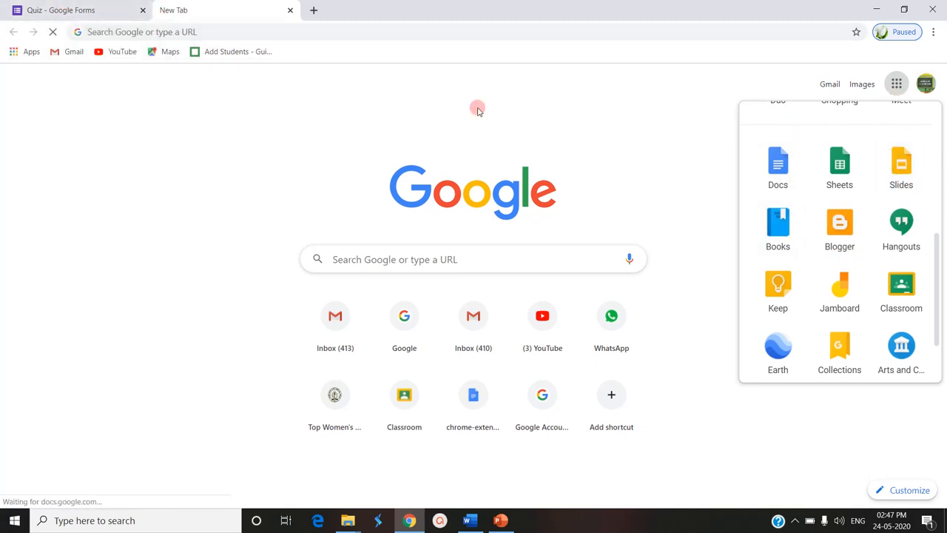
pyautogui.moveTo(901, 163)
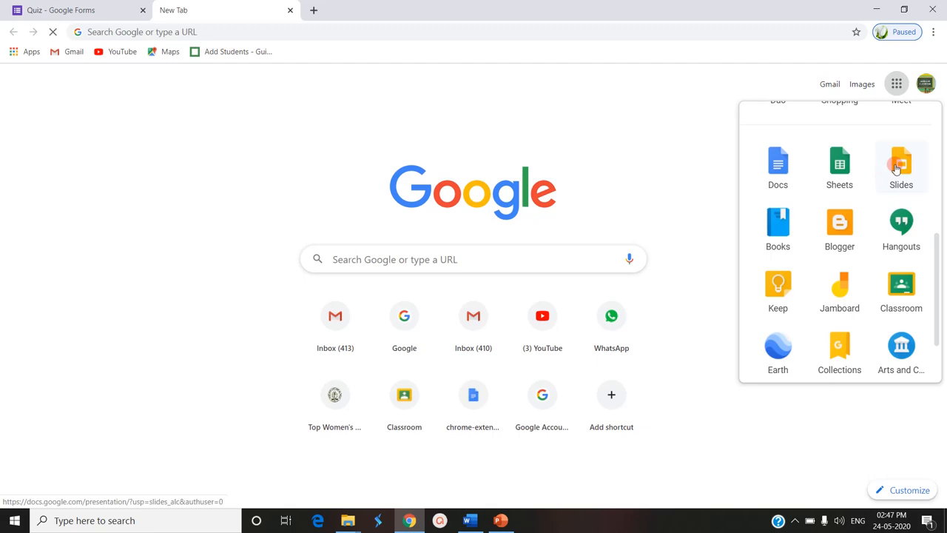
pyautogui.moveTo(435, 225)
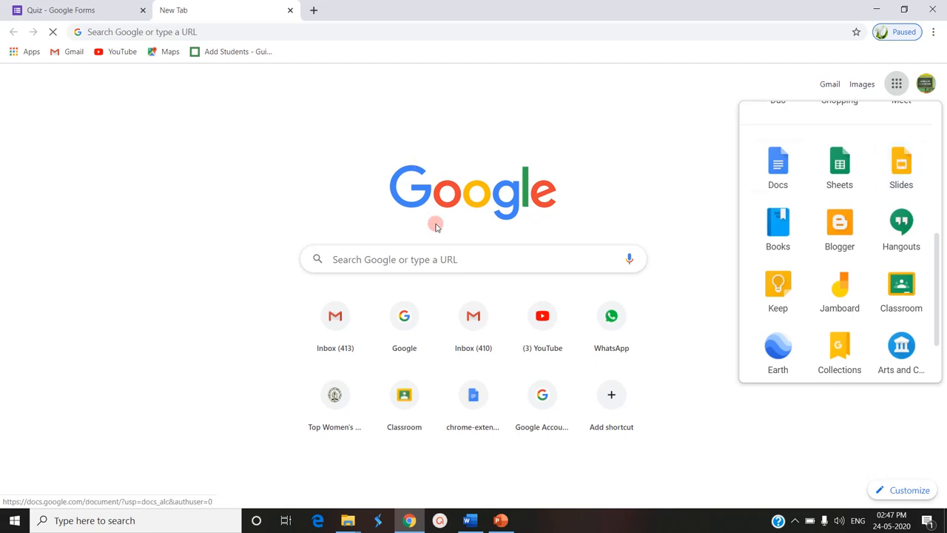
pyautogui.click(901, 162)
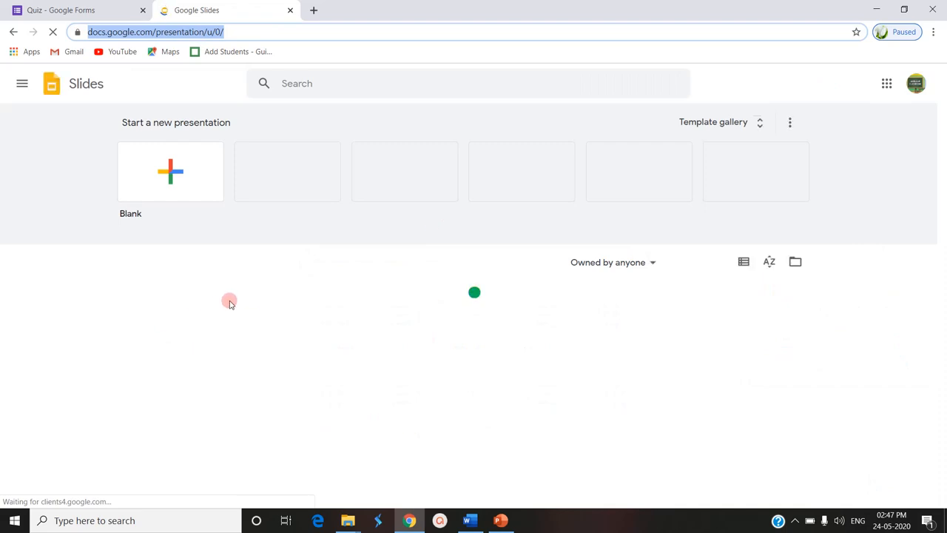
pyautogui.moveTo(219, 299)
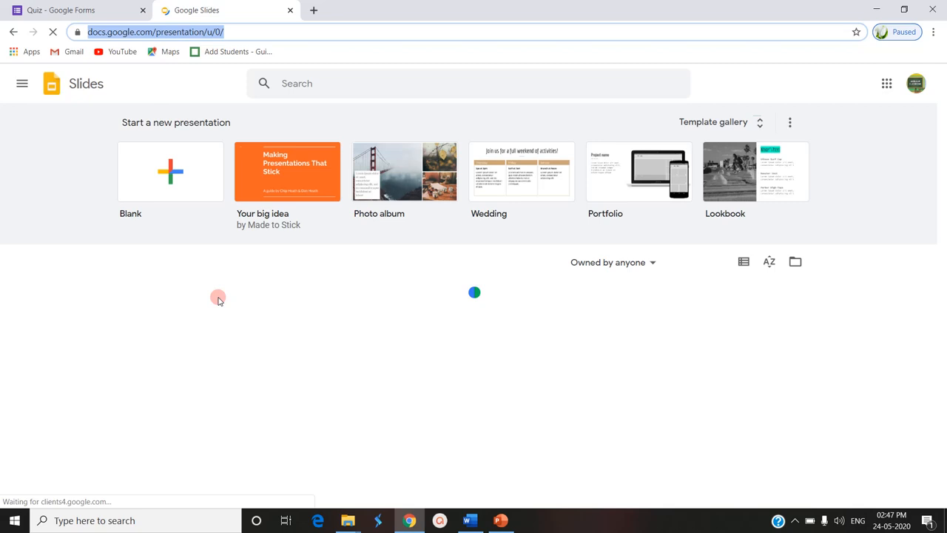
pyautogui.moveTo(132, 252)
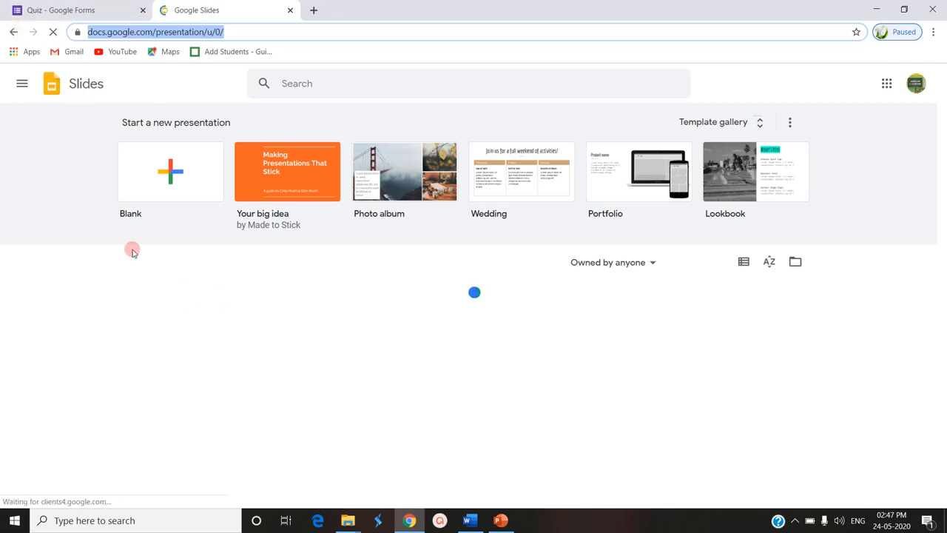
pyautogui.moveTo(195, 288)
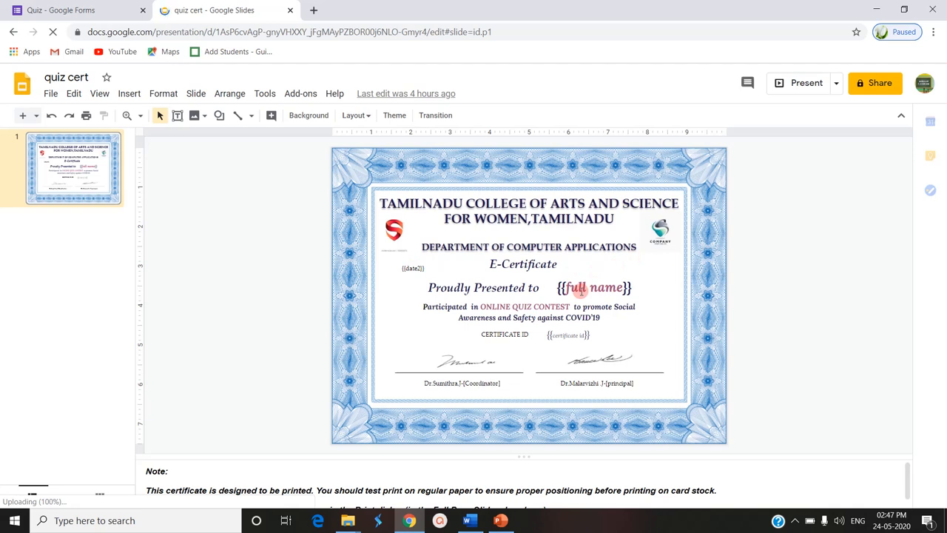
pyautogui.moveTo(414, 277)
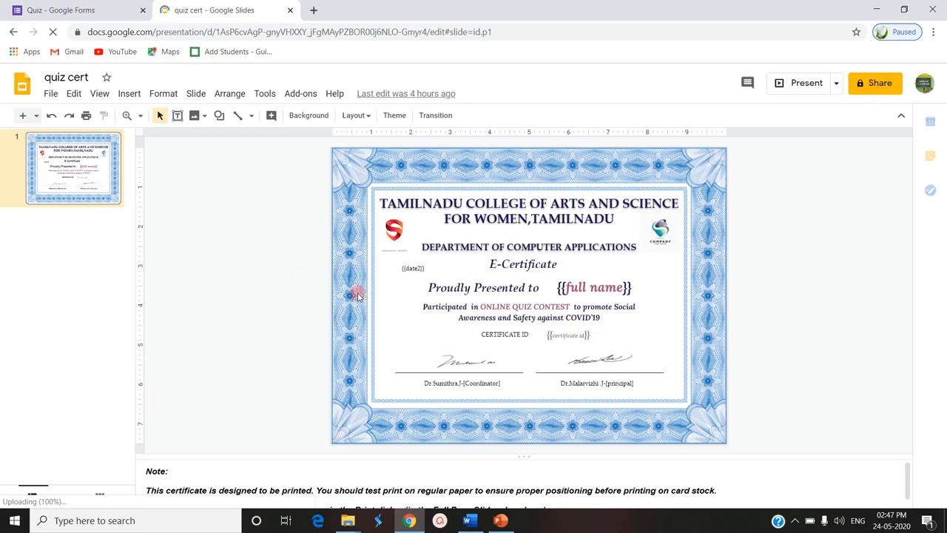
# Step: Return to the Quiz form tab after checking the certificate placeholders
pyautogui.click(70, 9)
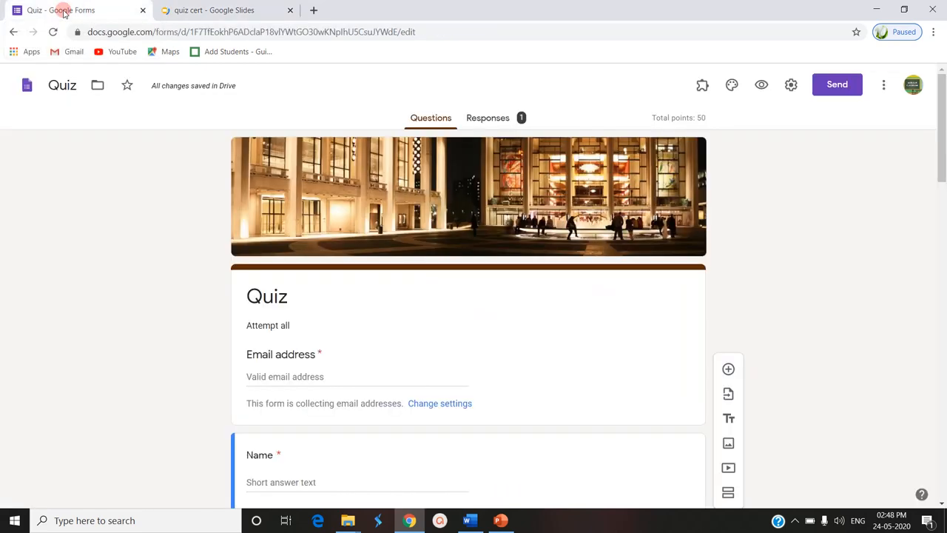
# Step: Show the Certify'em controls side panel beside the quiz
pyautogui.scroll(-3)
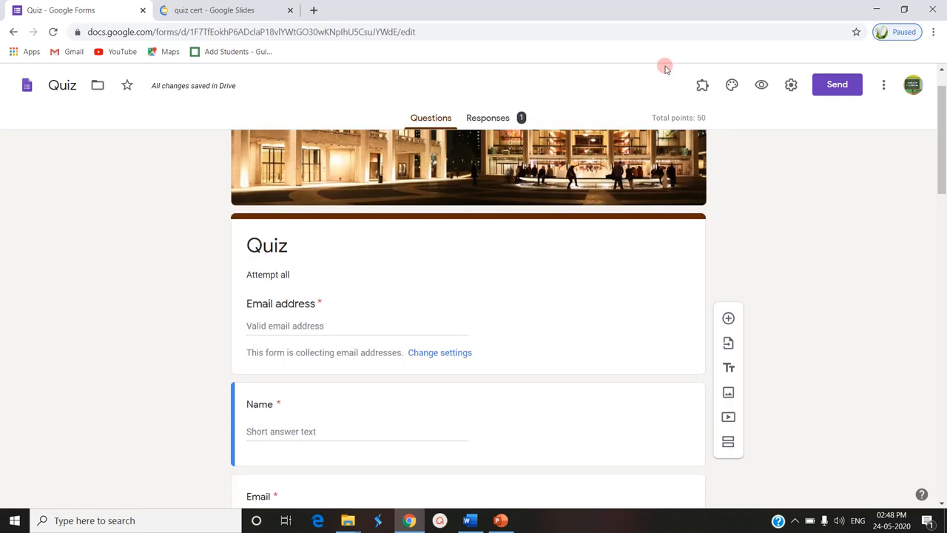
pyautogui.moveTo(701, 84)
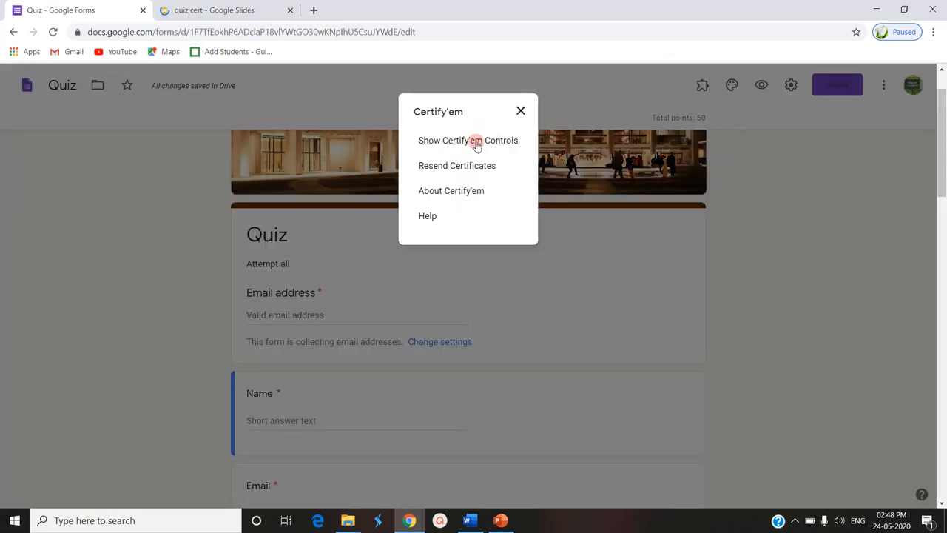
pyautogui.click(467, 140)
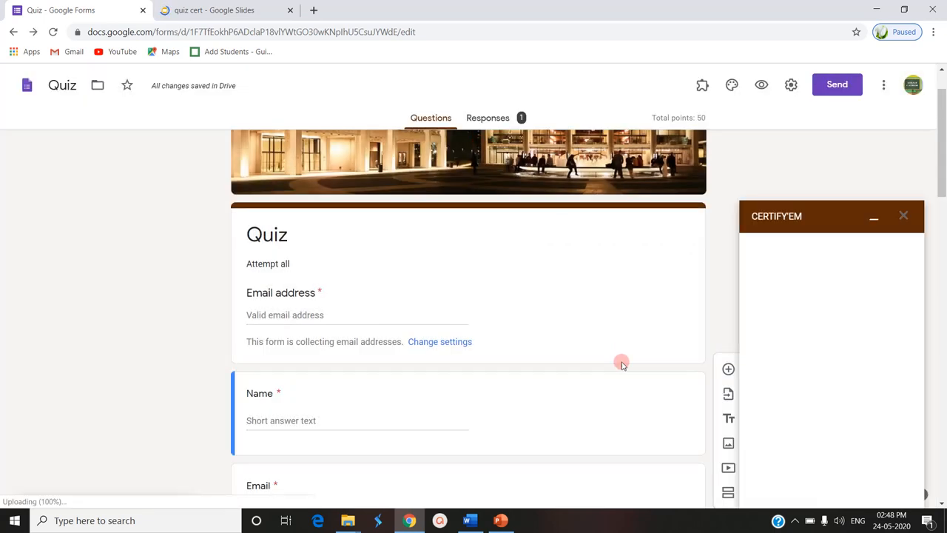
pyautogui.moveTo(753, 277)
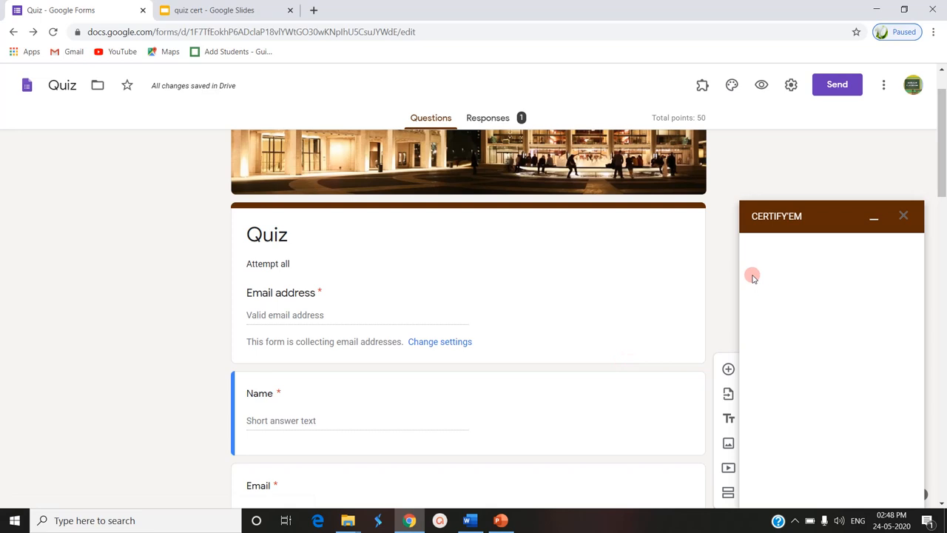
pyautogui.moveTo(828, 207)
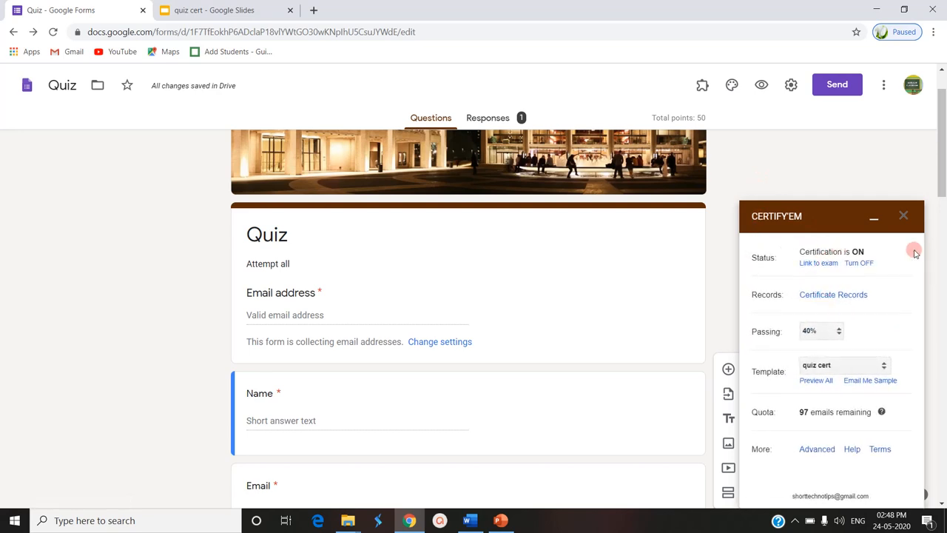
pyautogui.moveTo(812, 426)
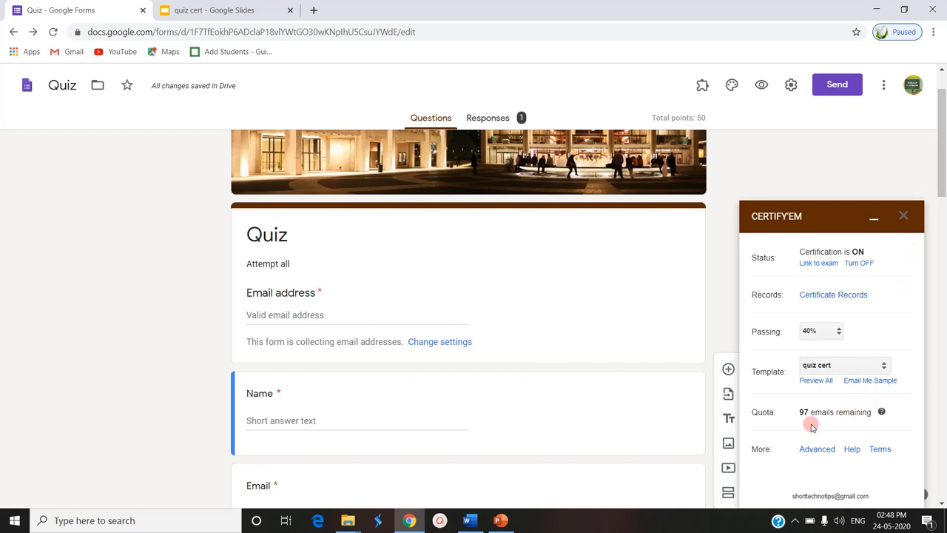
pyautogui.moveTo(837, 421)
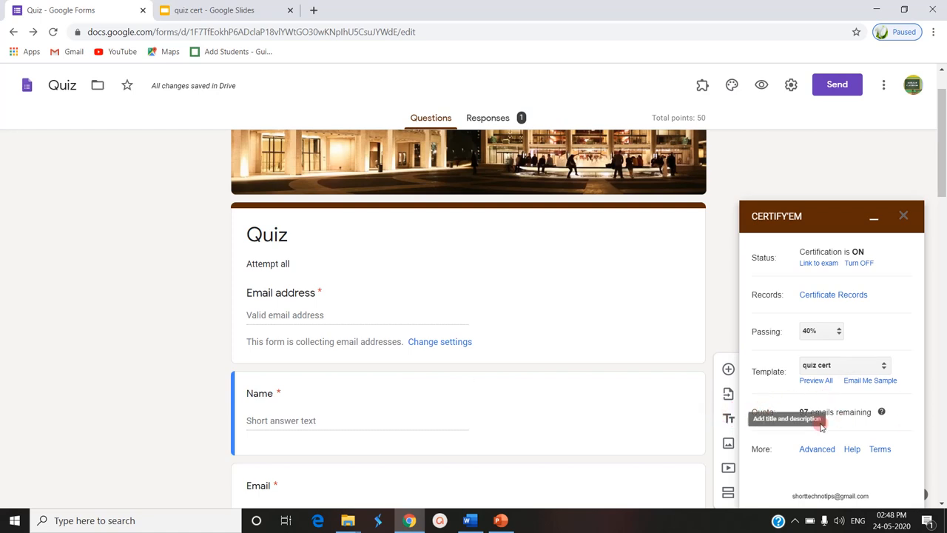
pyautogui.moveTo(866, 413)
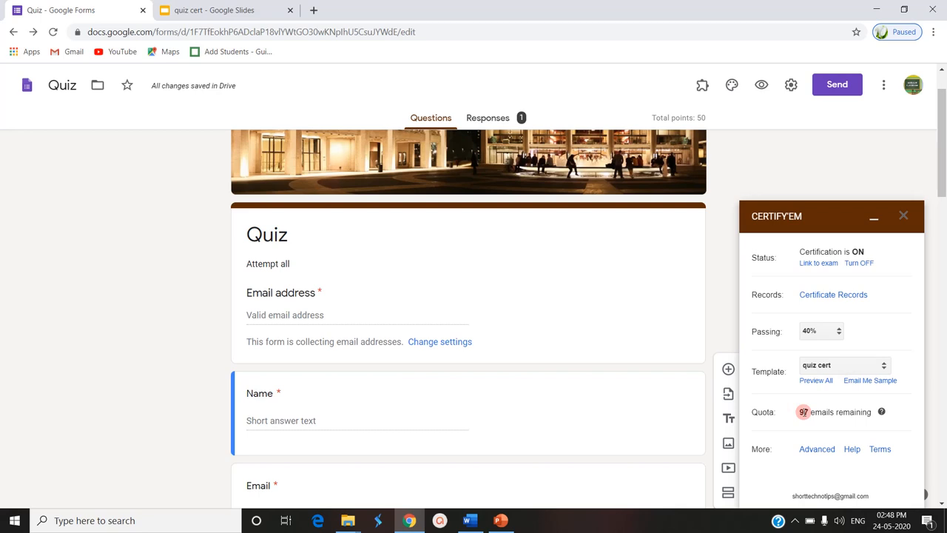
pyautogui.moveTo(821, 418)
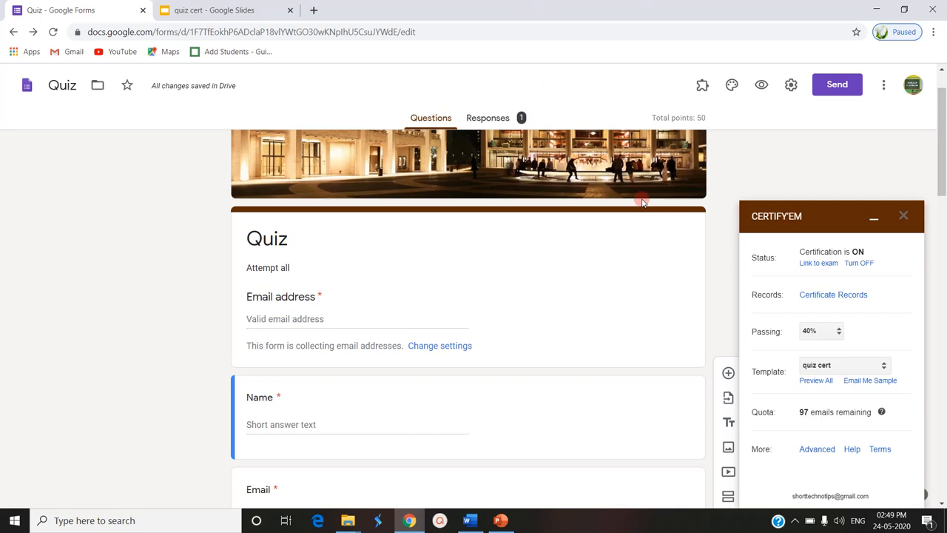
pyautogui.scroll(3)
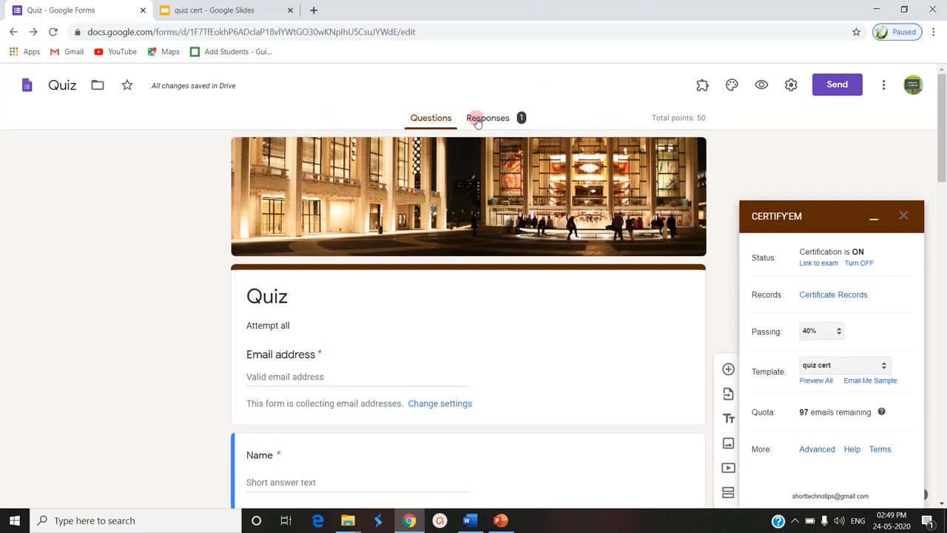
# Step: View the quiz Responses summary and toggle Accepting responses off, then back on
pyautogui.click(488, 118)
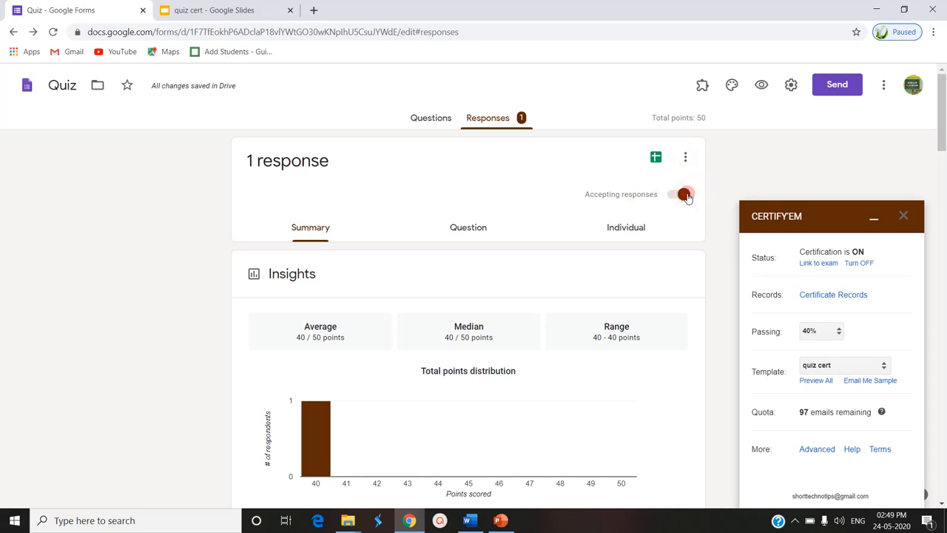
pyautogui.click(681, 194)
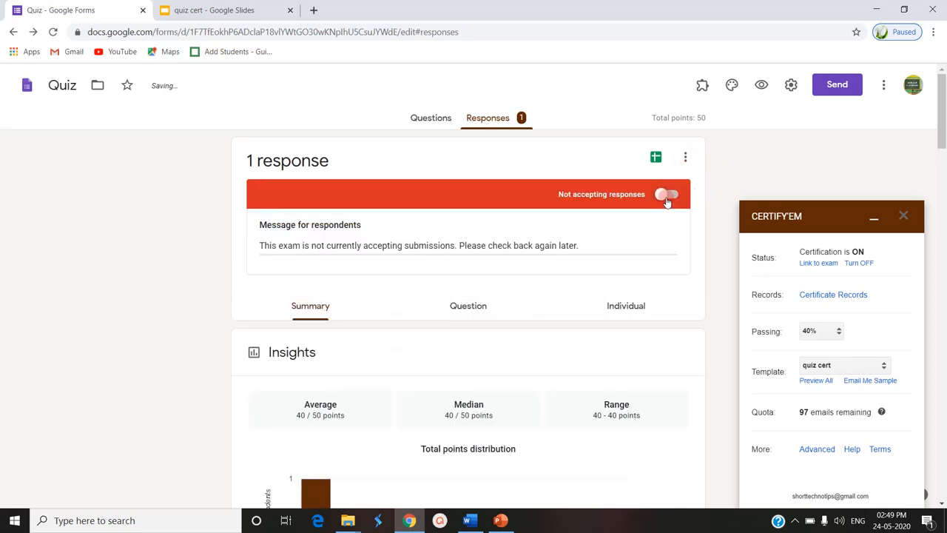
pyautogui.click(665, 194)
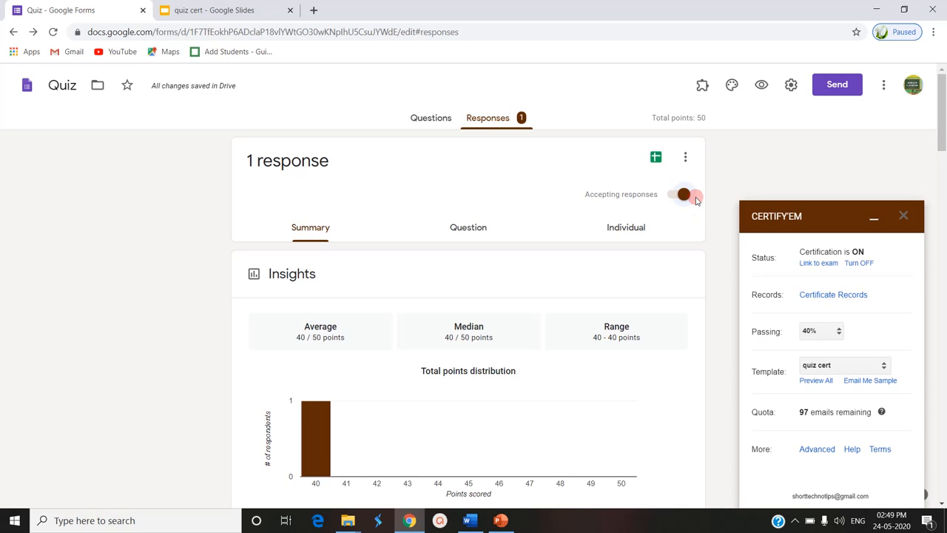
pyautogui.moveTo(703, 85)
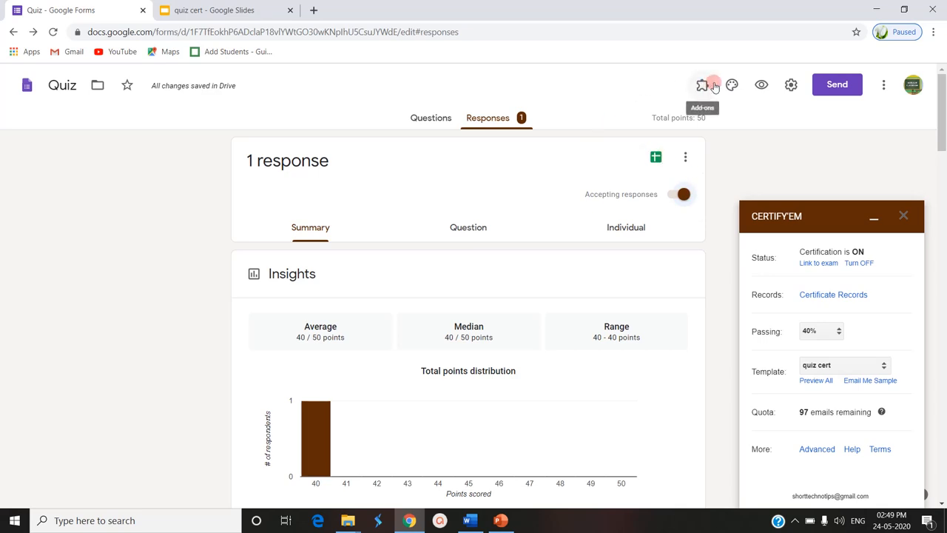
pyautogui.moveTo(714, 126)
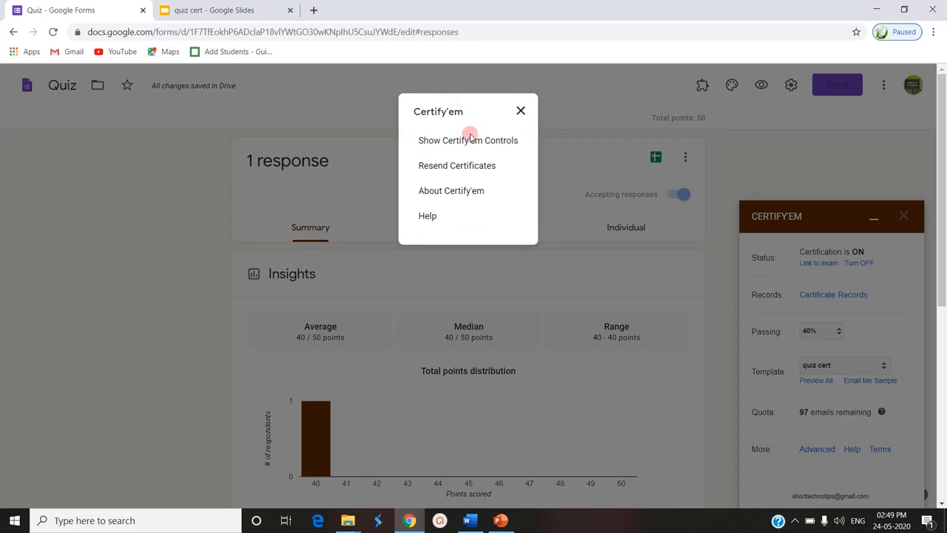
# Step: Reload Certify'em controls, then choose Add-ons > Certify'em > Resend Certificates
pyautogui.click(468, 140)
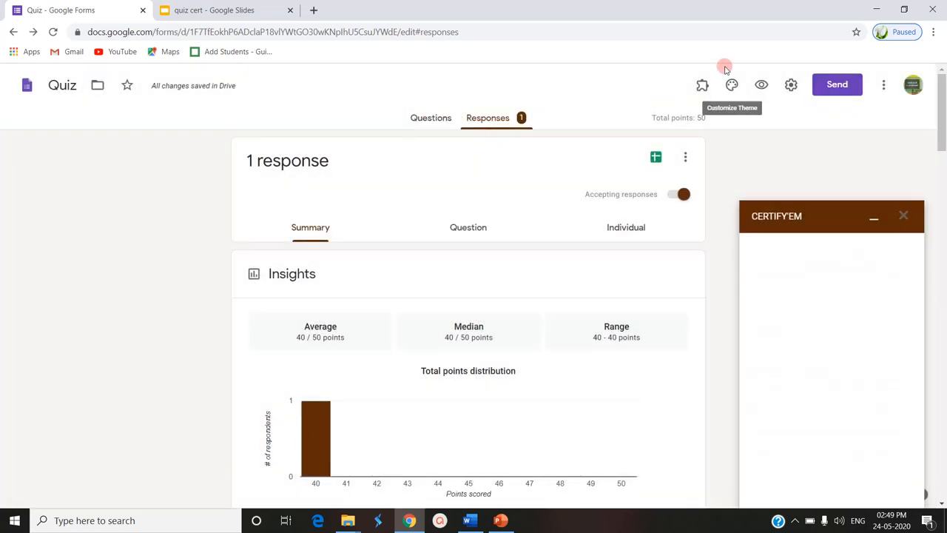
pyautogui.click(702, 84)
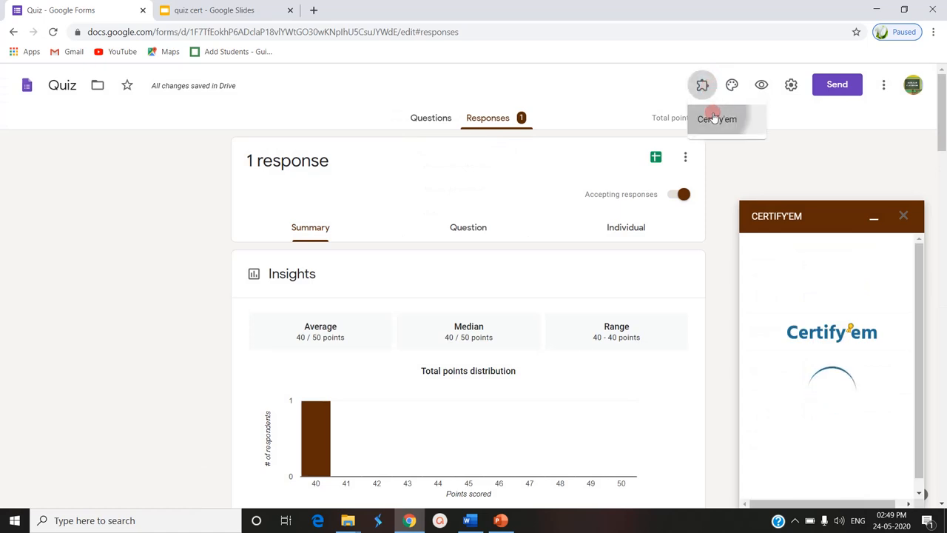
pyautogui.click(702, 84)
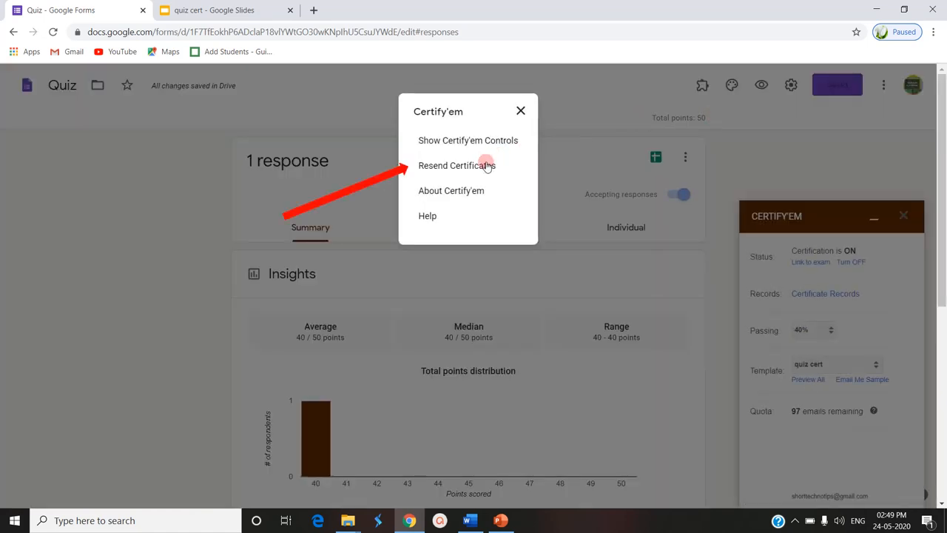
pyautogui.click(457, 165)
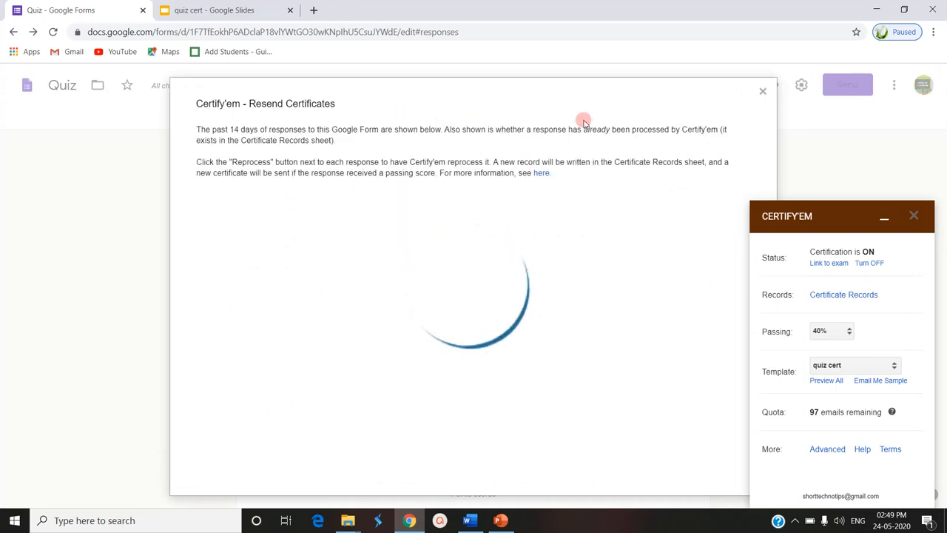
pyautogui.moveTo(429, 104)
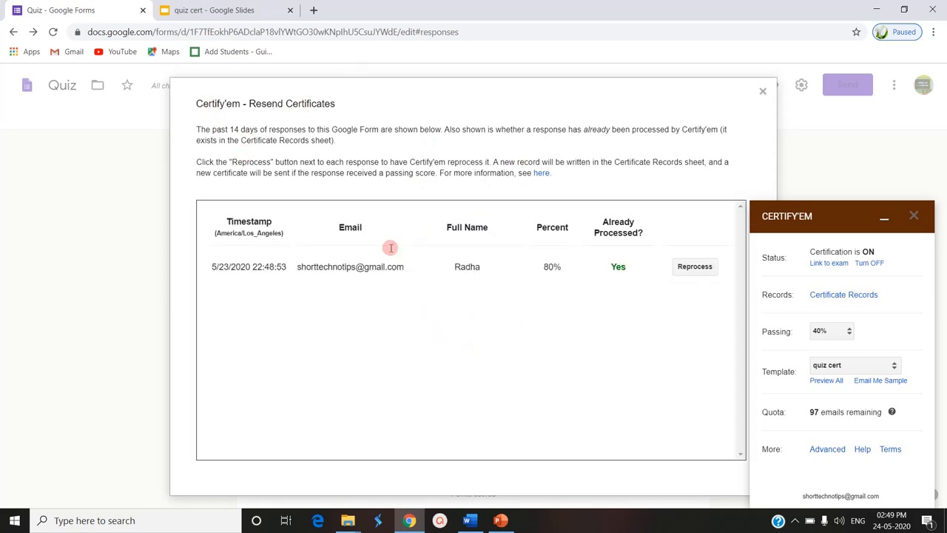
pyautogui.moveTo(579, 261)
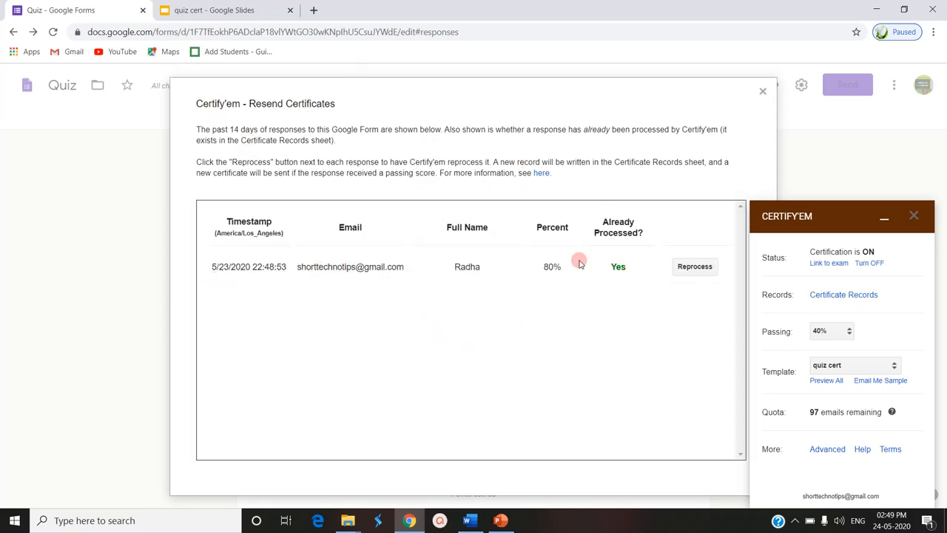
pyautogui.moveTo(549, 274)
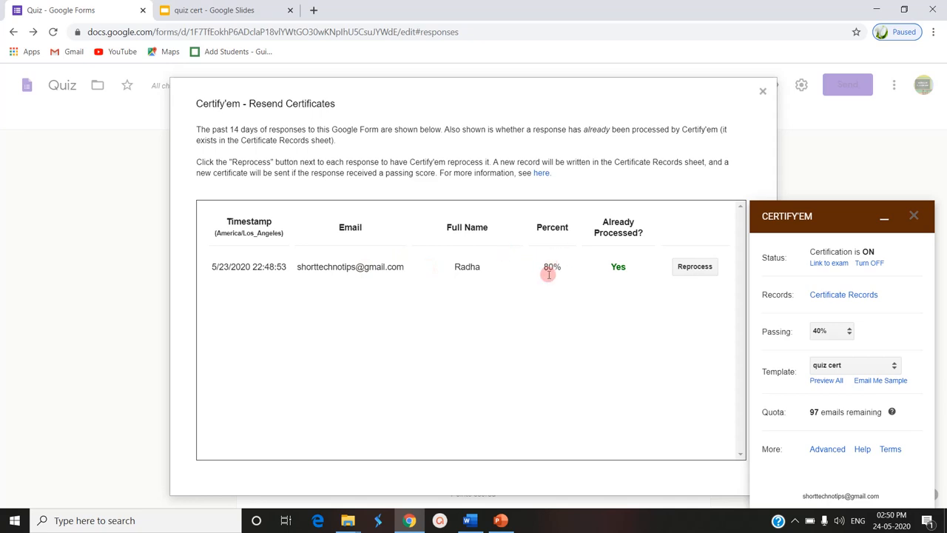
pyautogui.moveTo(561, 277)
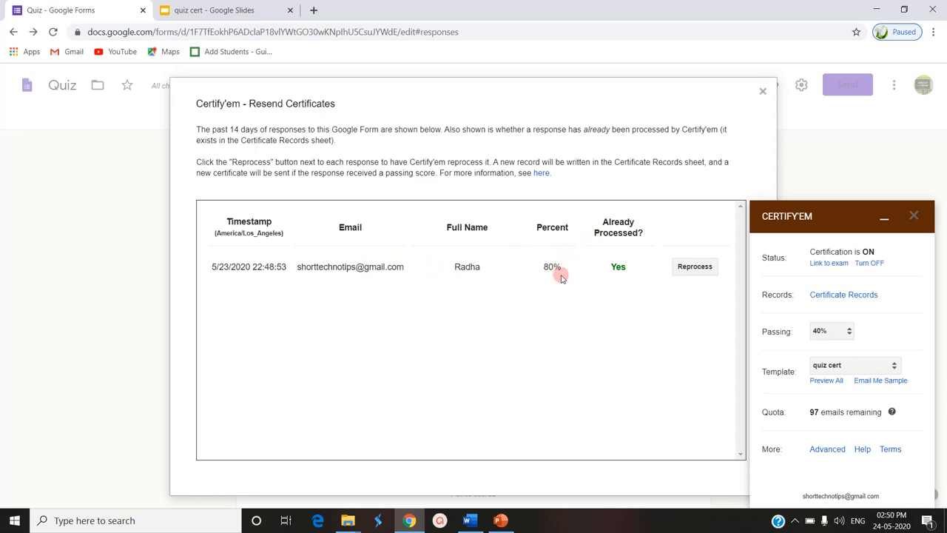
pyautogui.moveTo(597, 217)
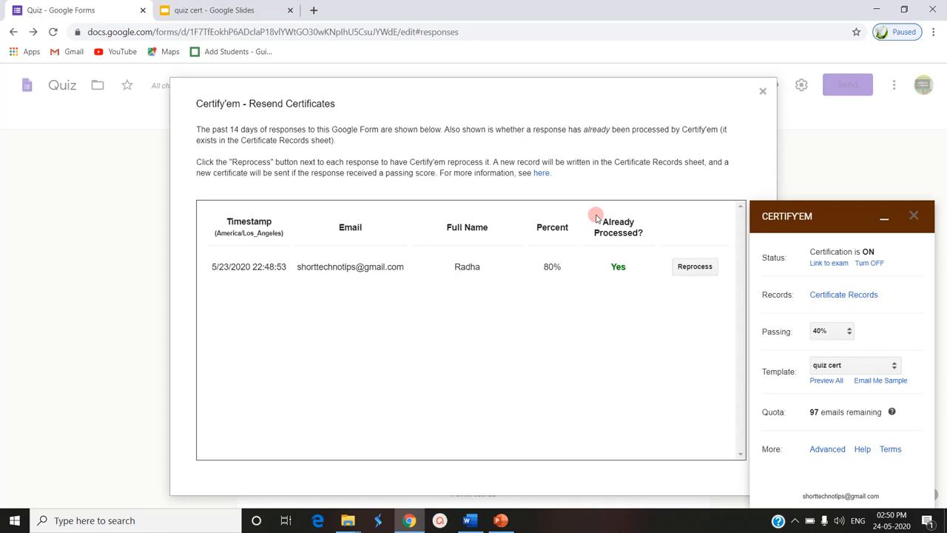
pyautogui.moveTo(580, 248)
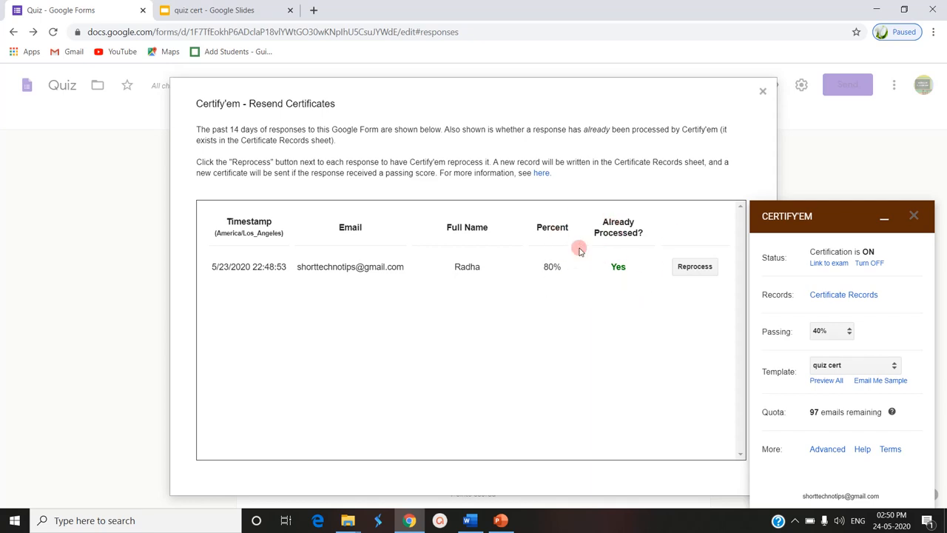
pyautogui.moveTo(350, 266)
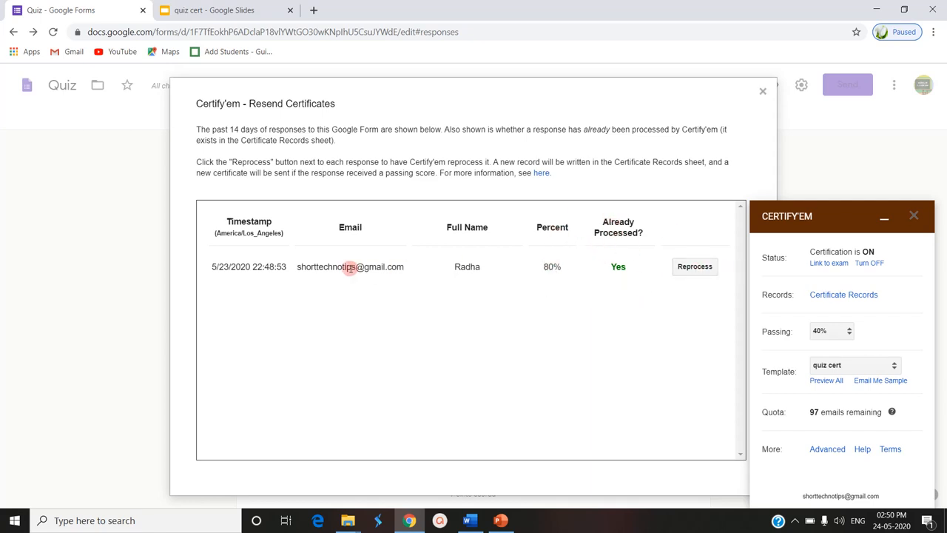
# Step: Reprocess Radha's 80% response from the recent responses list to resend her certificate
pyautogui.doubleClick(350, 266)
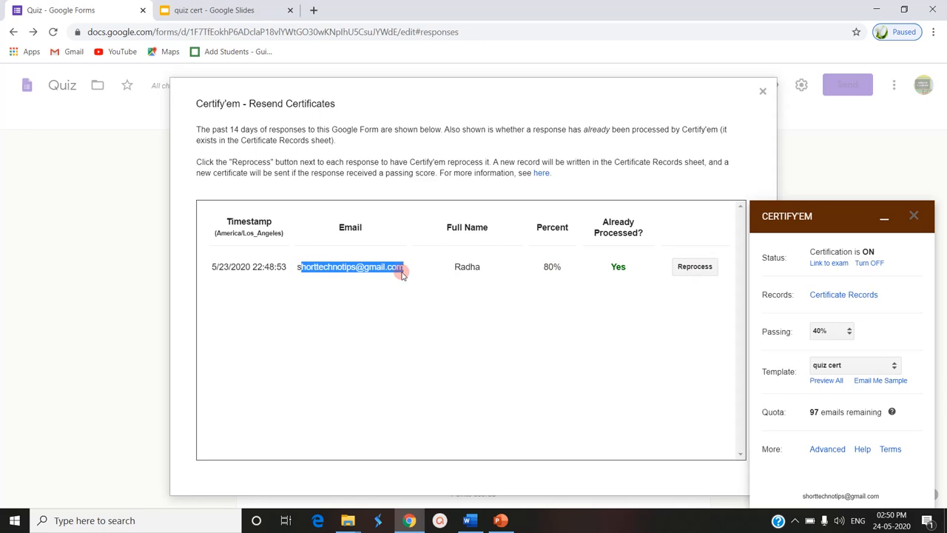
pyautogui.moveTo(459, 280)
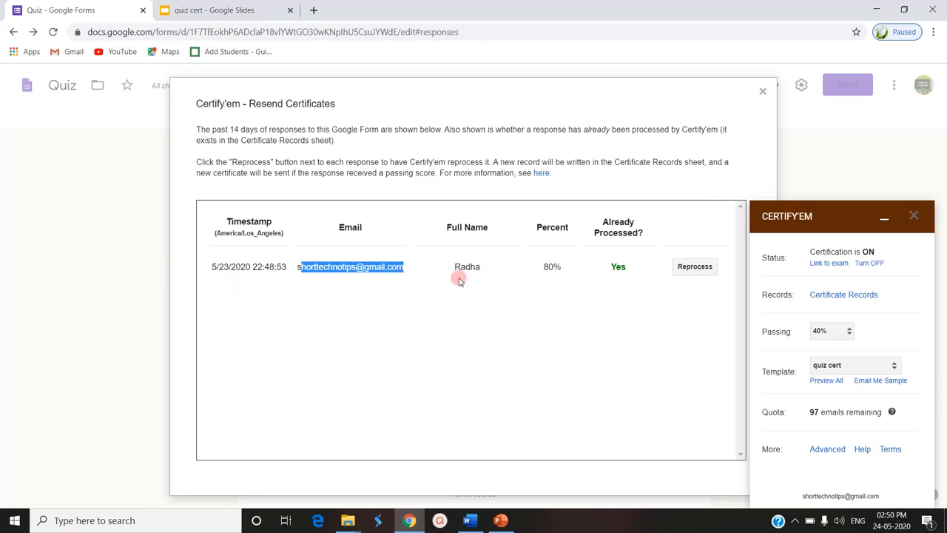
pyautogui.moveTo(452, 280)
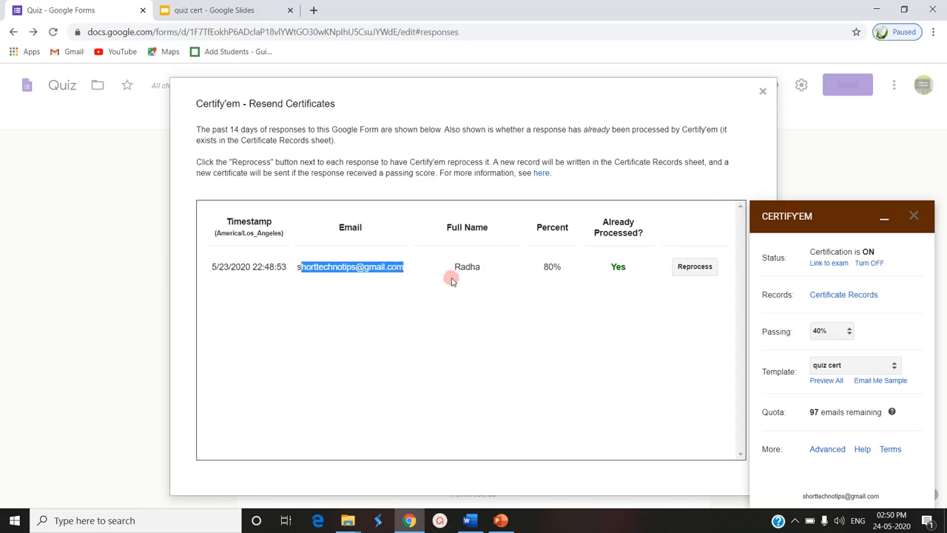
pyautogui.moveTo(694, 266)
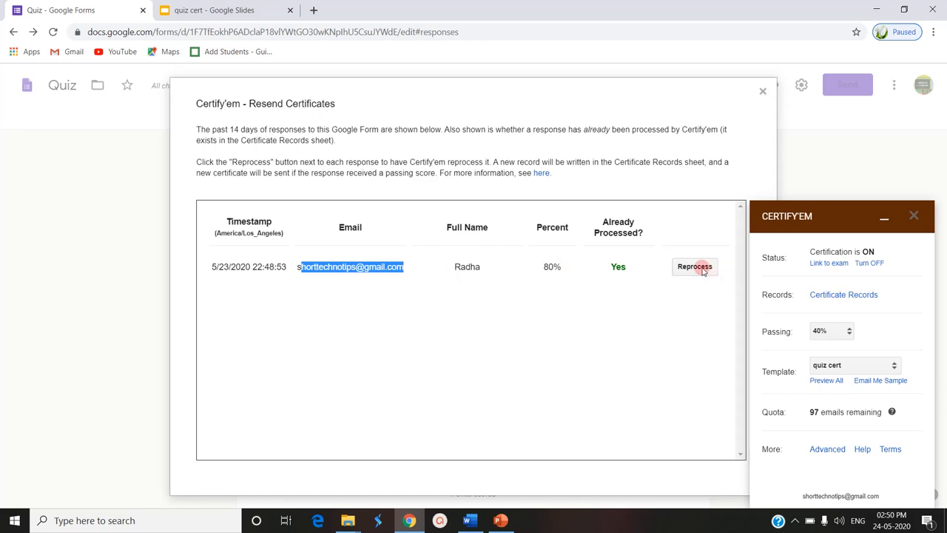
pyautogui.moveTo(327, 267)
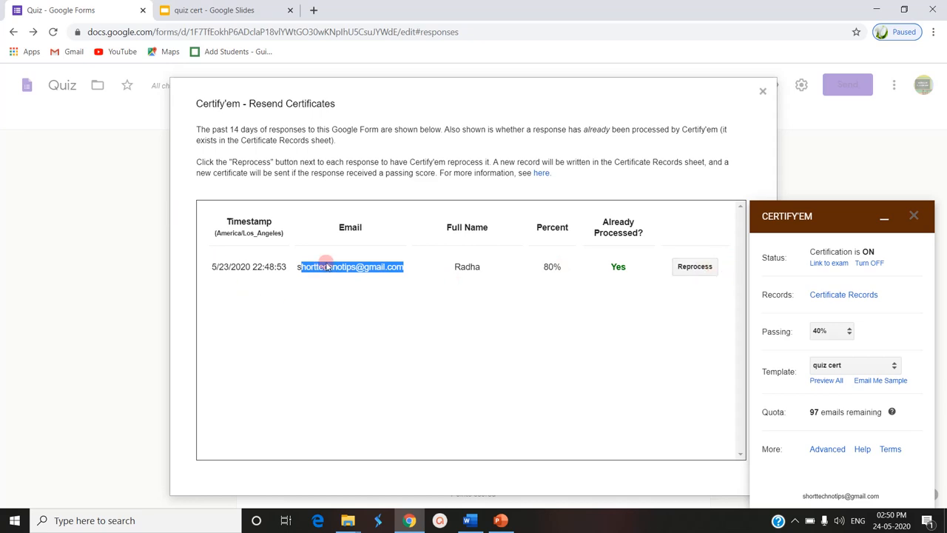
pyautogui.moveTo(694, 266)
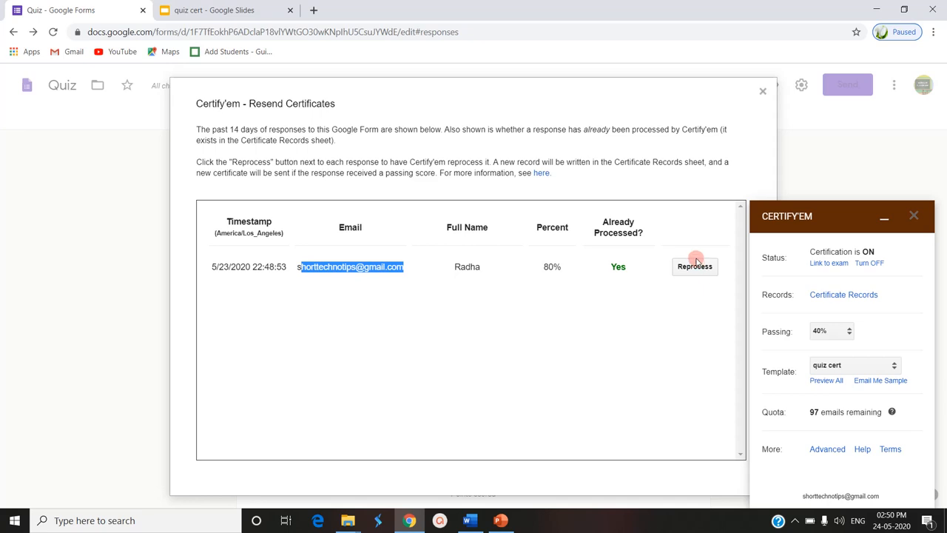
pyautogui.click(694, 267)
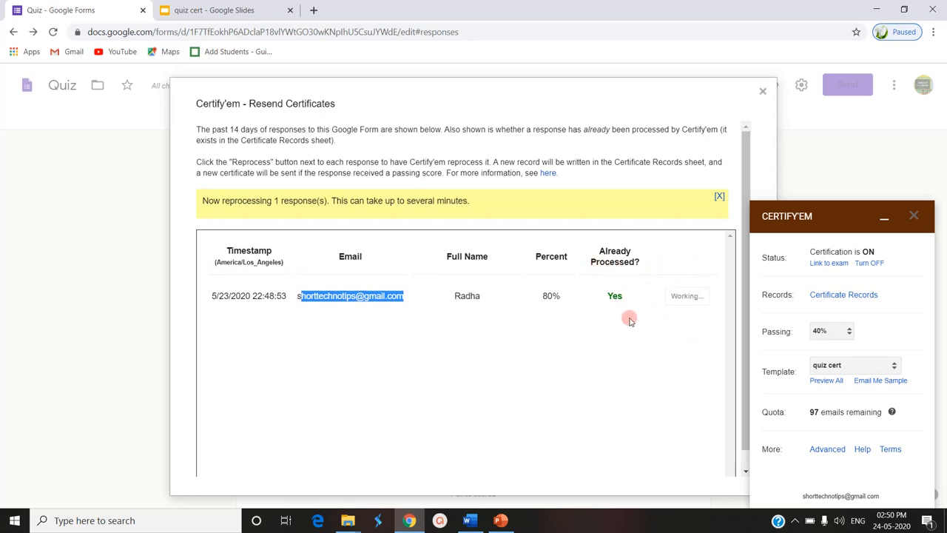
pyautogui.moveTo(623, 334)
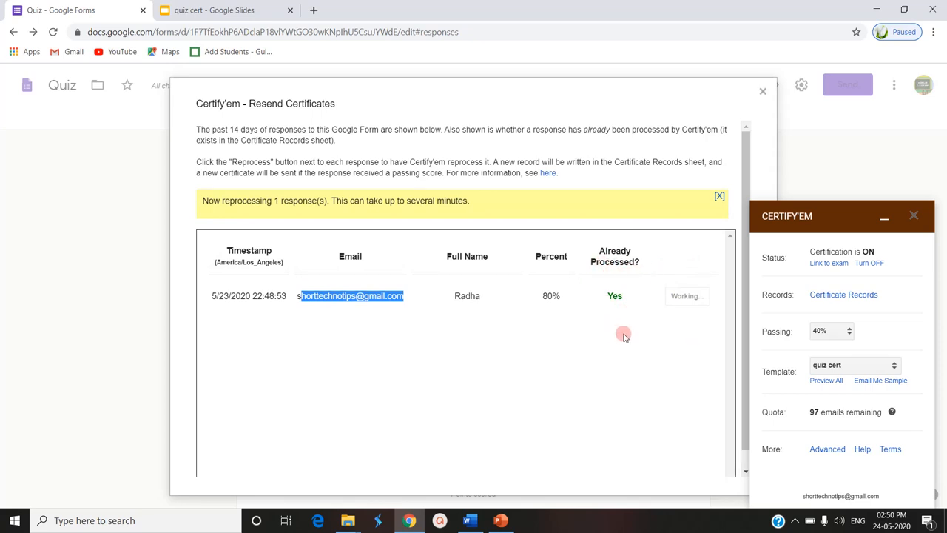
pyautogui.moveTo(617, 295)
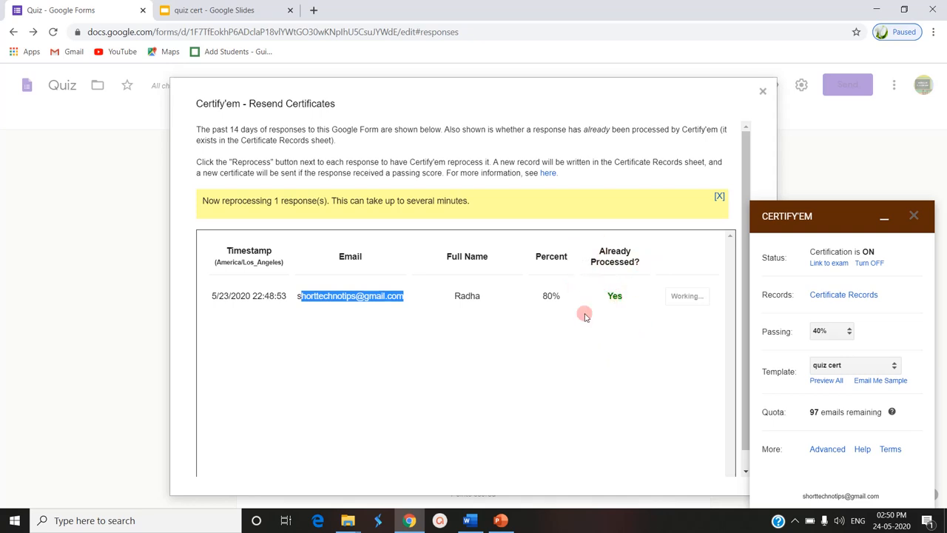
pyautogui.moveTo(612, 335)
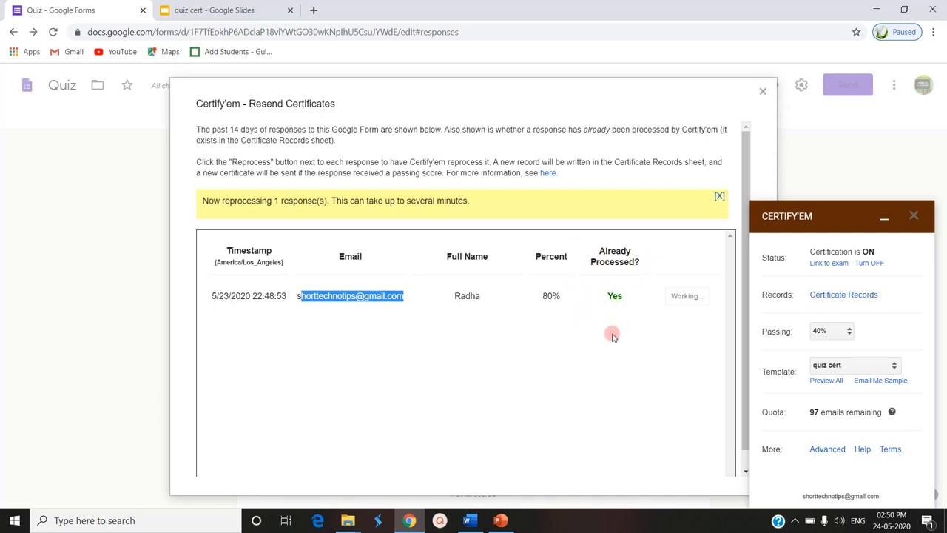
pyautogui.moveTo(629, 345)
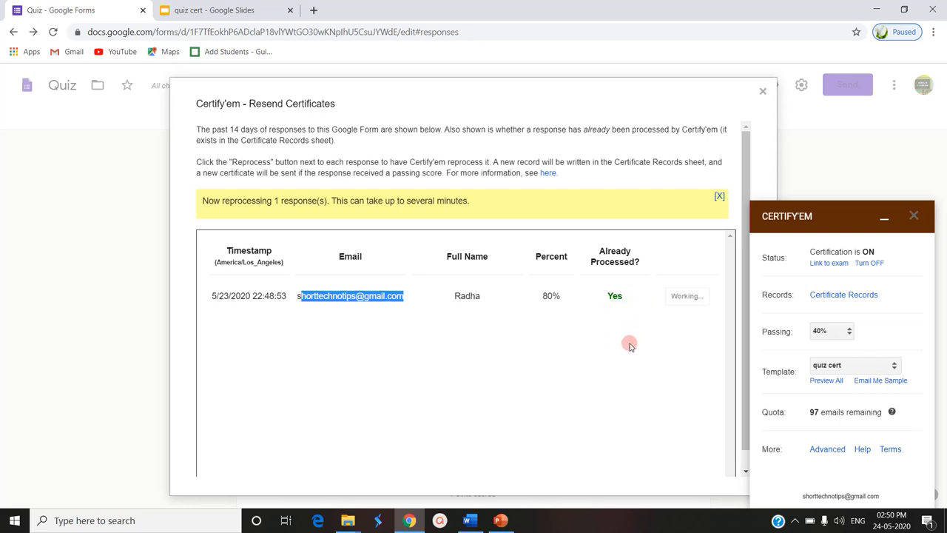
pyautogui.moveTo(621, 288)
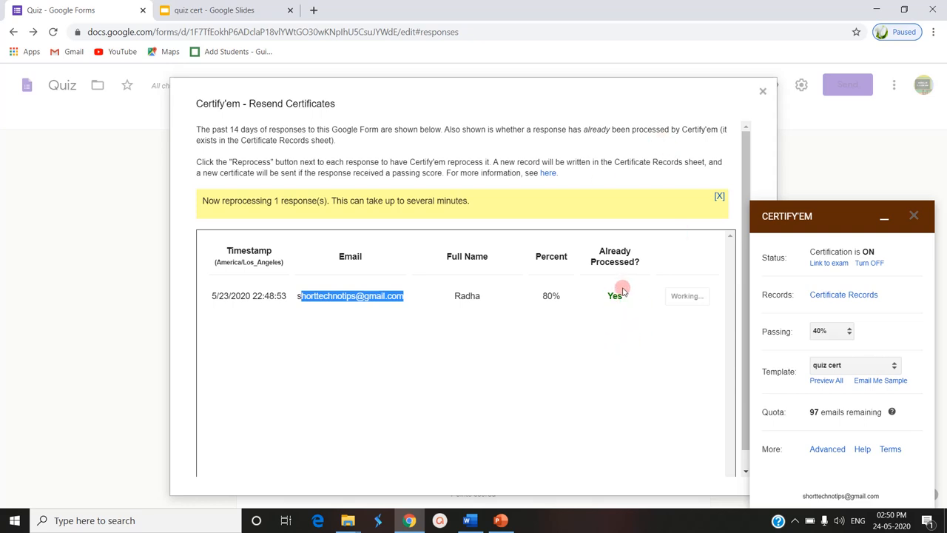
pyautogui.moveTo(619, 309)
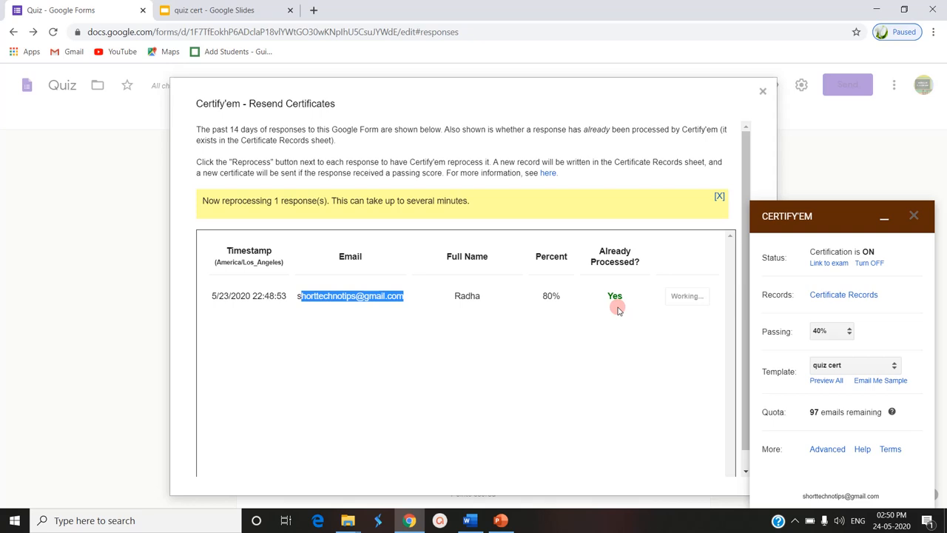
pyautogui.moveTo(572, 243)
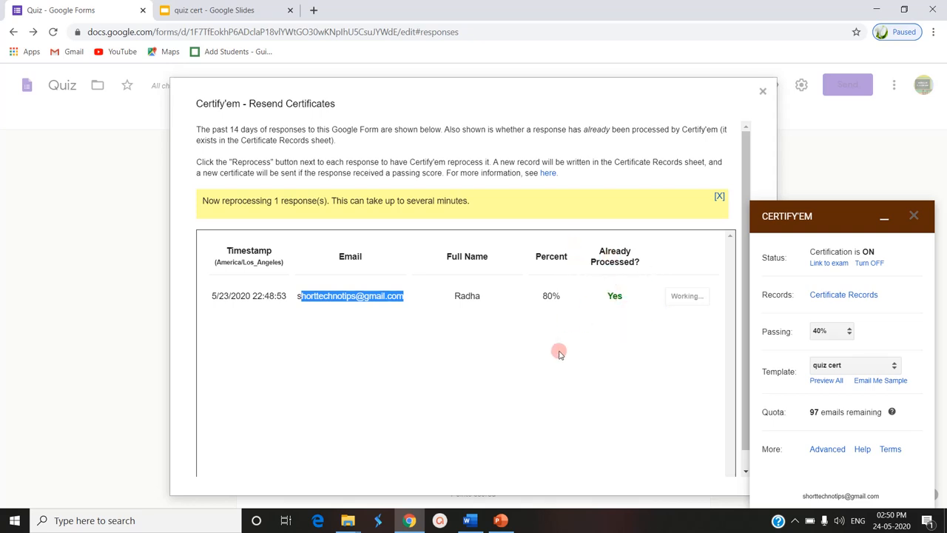
pyautogui.moveTo(637, 285)
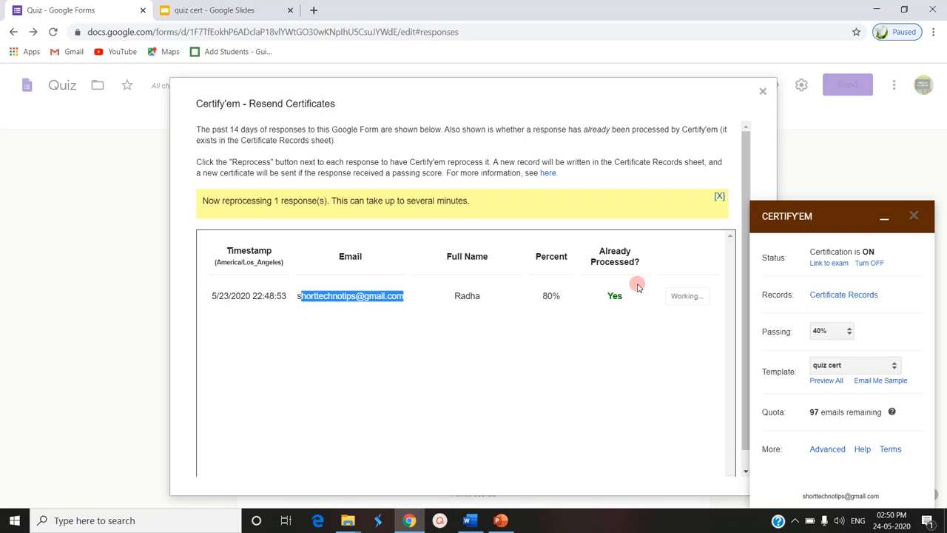
pyautogui.moveTo(692, 296)
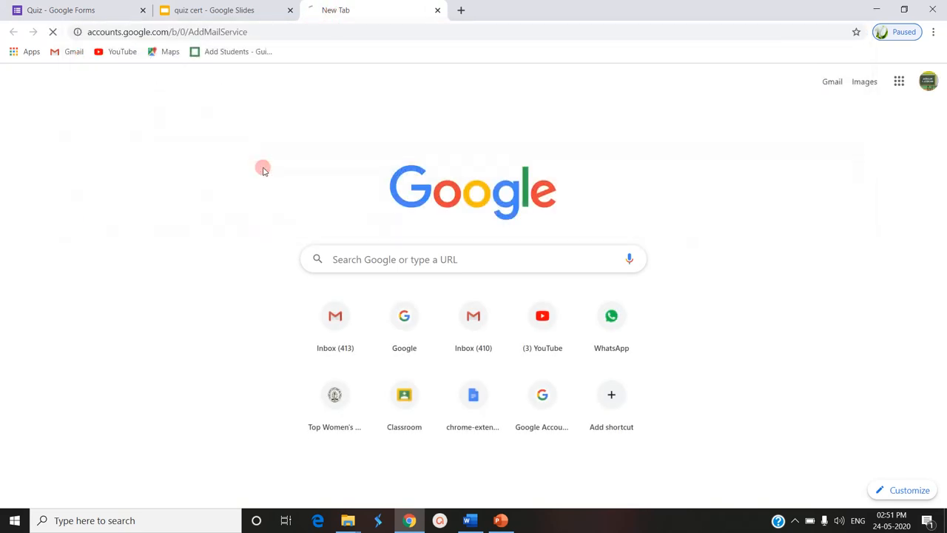
pyautogui.moveTo(818, 113)
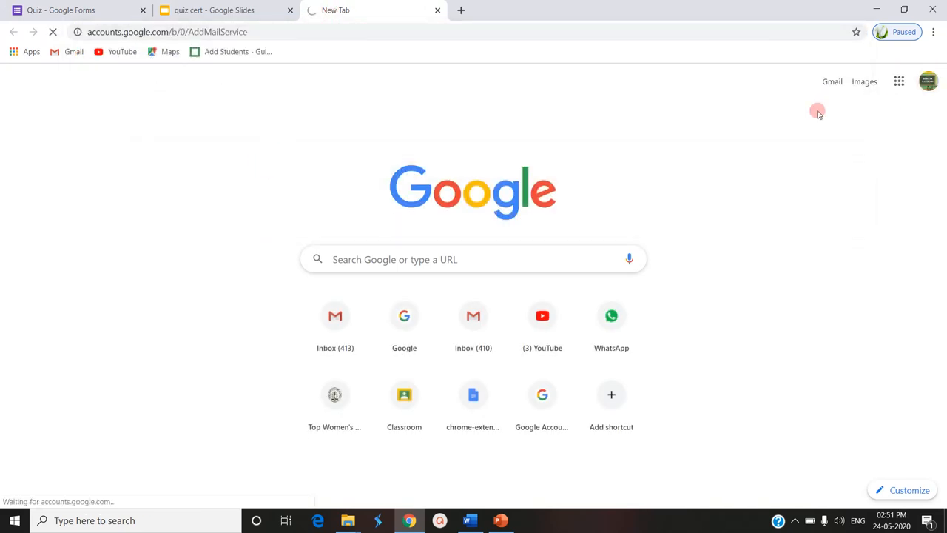
# Step: Open Gmail from the new tab page in a third tab
pyautogui.click(214, 10)
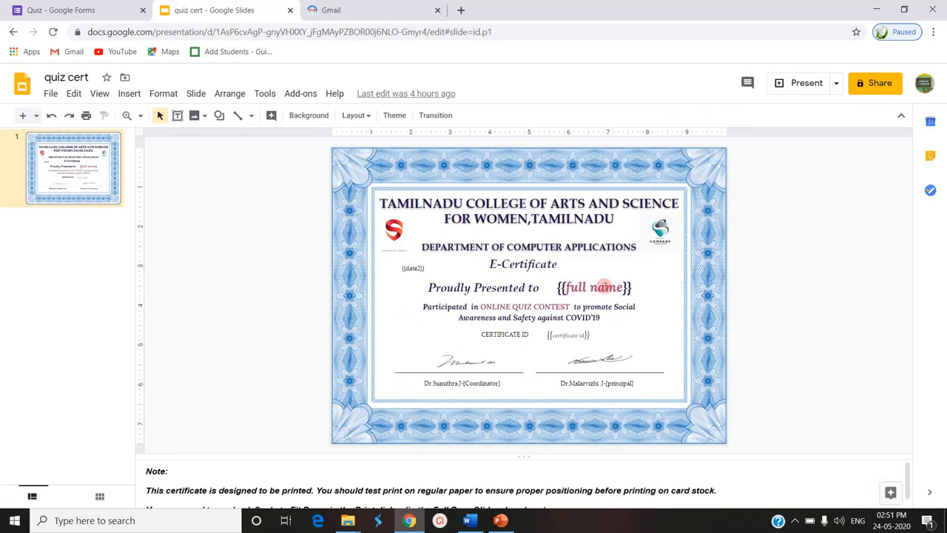
# Step: Switch back to the Gmail inbox tab from the certificate template
pyautogui.click(362, 10)
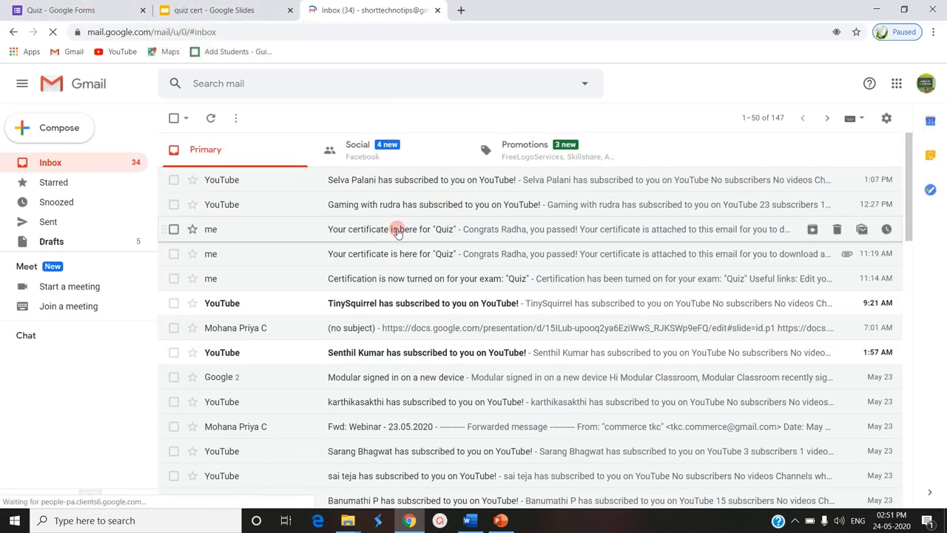
# Step: Open the earlier 'Your certificate is here for Quiz' email and preview its PDF
pyautogui.click(393, 228)
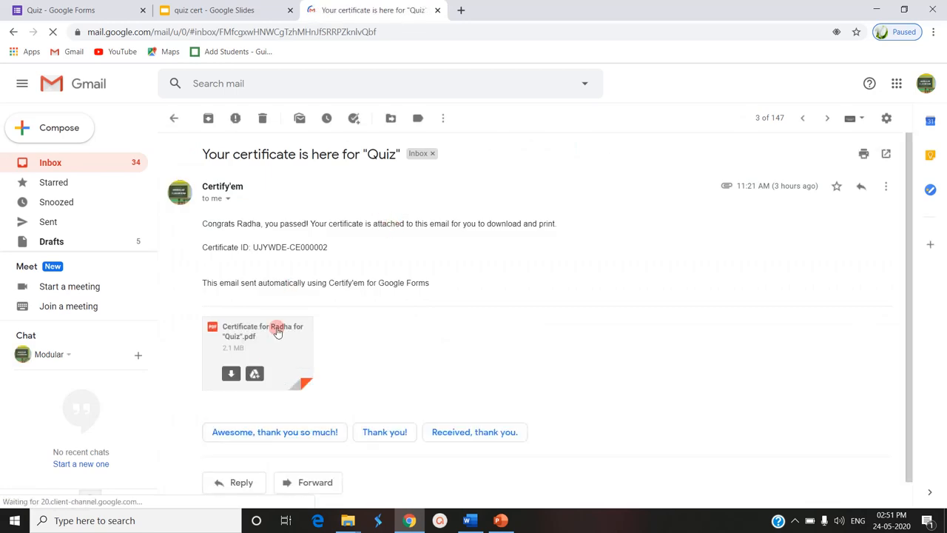
pyautogui.click(257, 330)
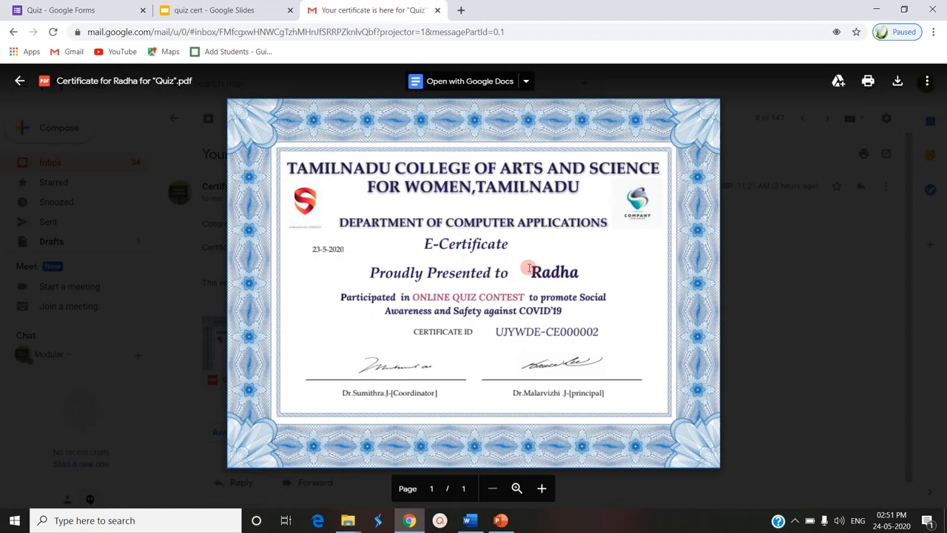
pyautogui.moveTo(489, 282)
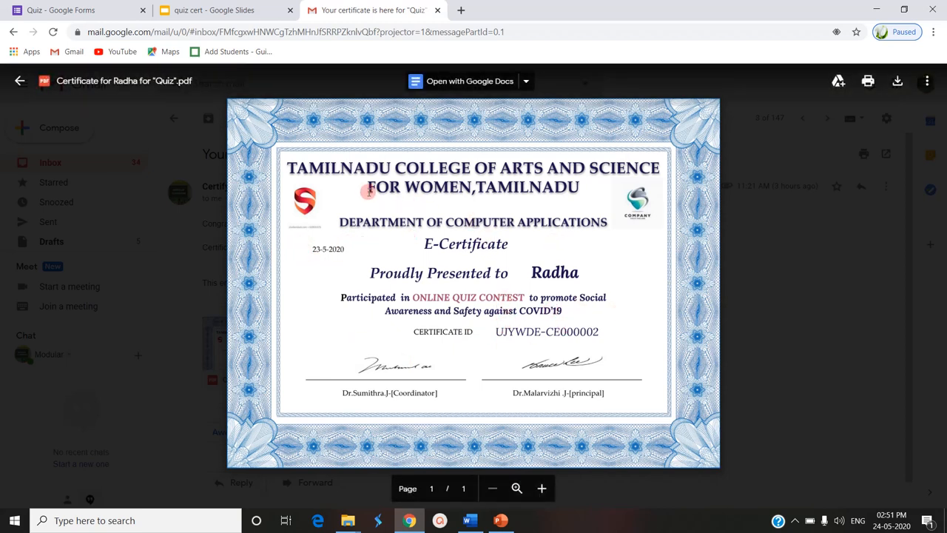
pyautogui.moveTo(214, 9)
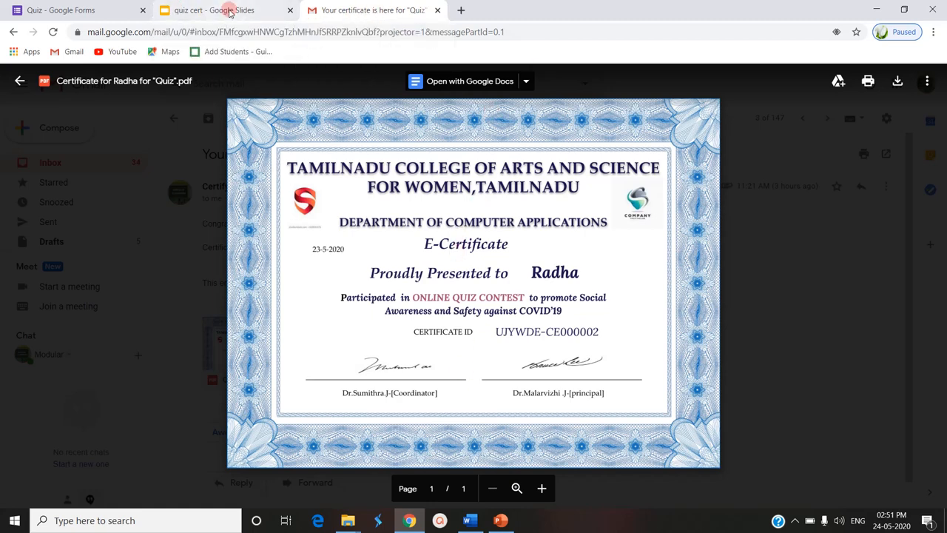
# Step: Glance at the Slides certificate template, then confirm Radha's 80% response reprocessed successfully
pyautogui.click(215, 9)
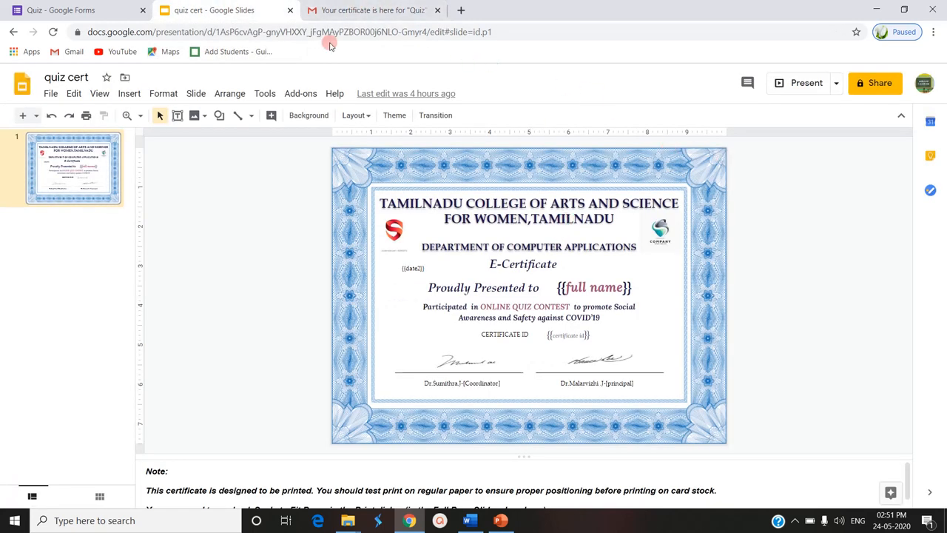
pyautogui.click(63, 10)
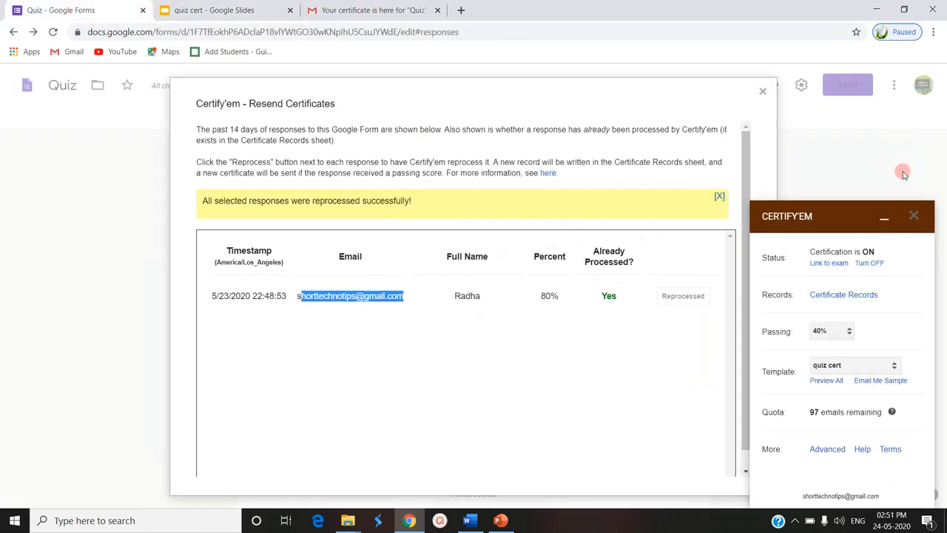
pyautogui.moveTo(686, 342)
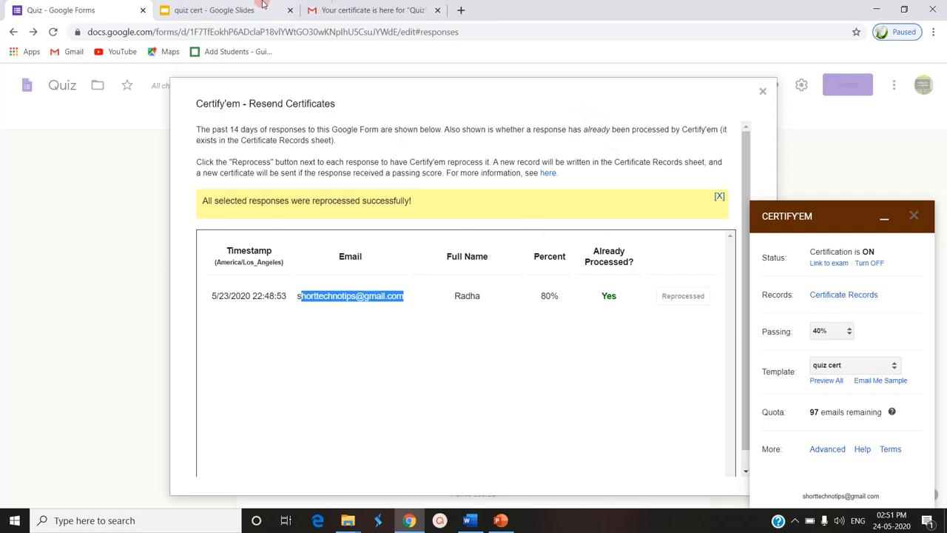
# Step: Leave the old attachment preview and open the new 2:50 PM certificate email (UJYWDE-CE000003)
pyautogui.click(372, 9)
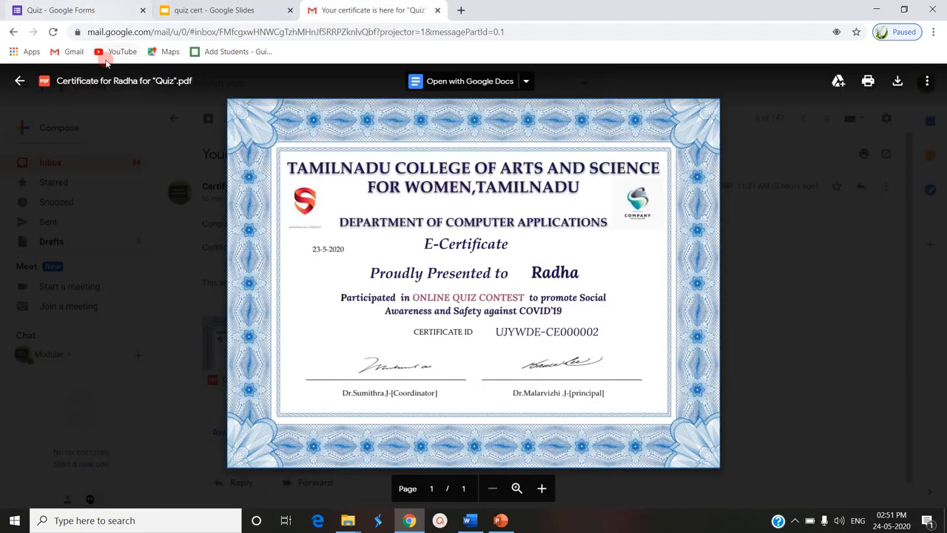
pyautogui.click(20, 80)
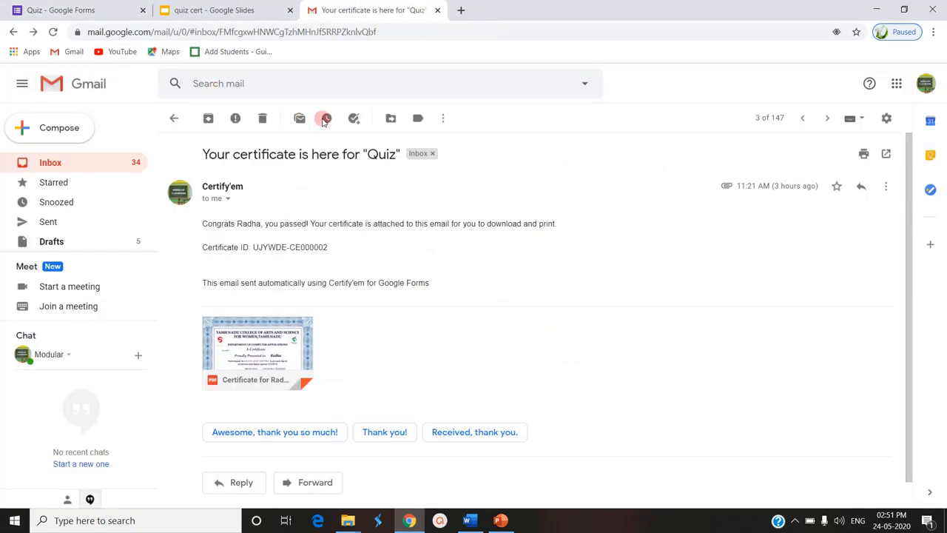
pyautogui.click(174, 118)
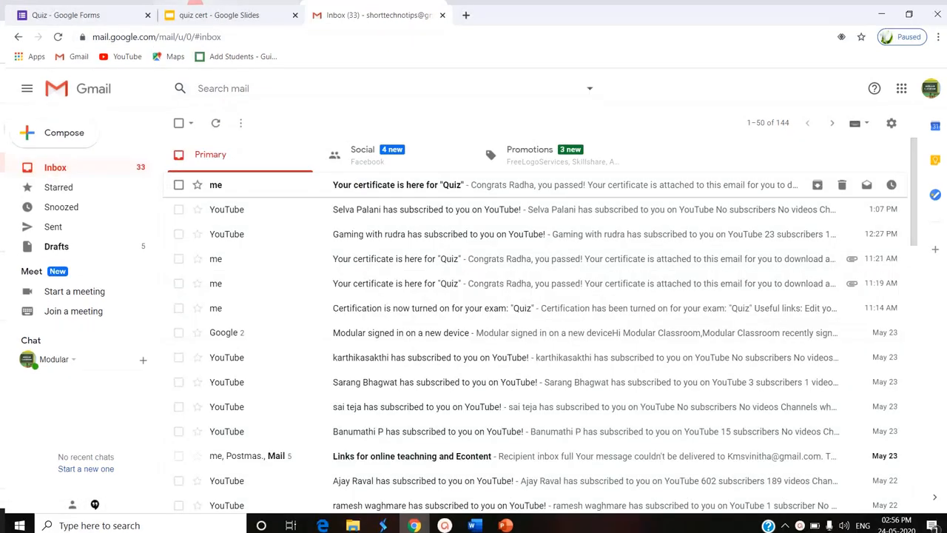
pyautogui.moveTo(388, 185)
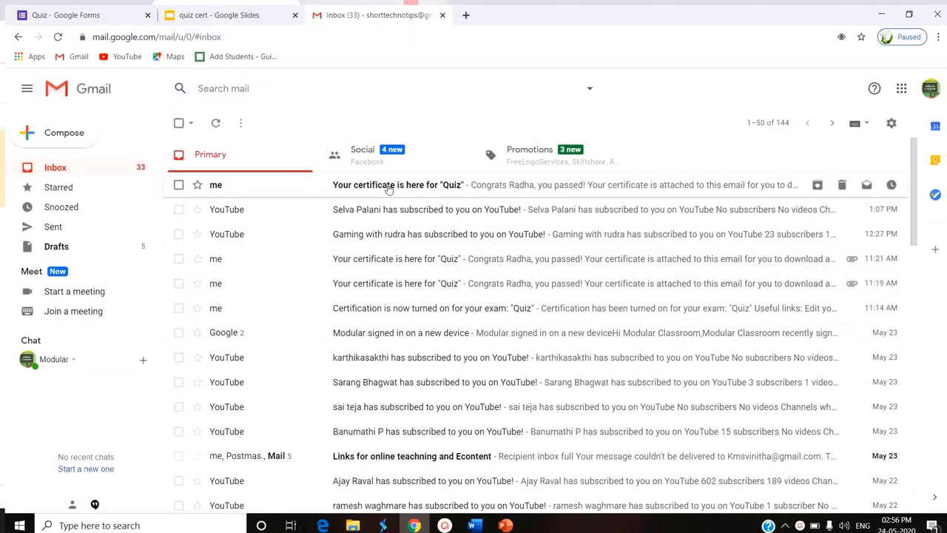
pyautogui.click(397, 185)
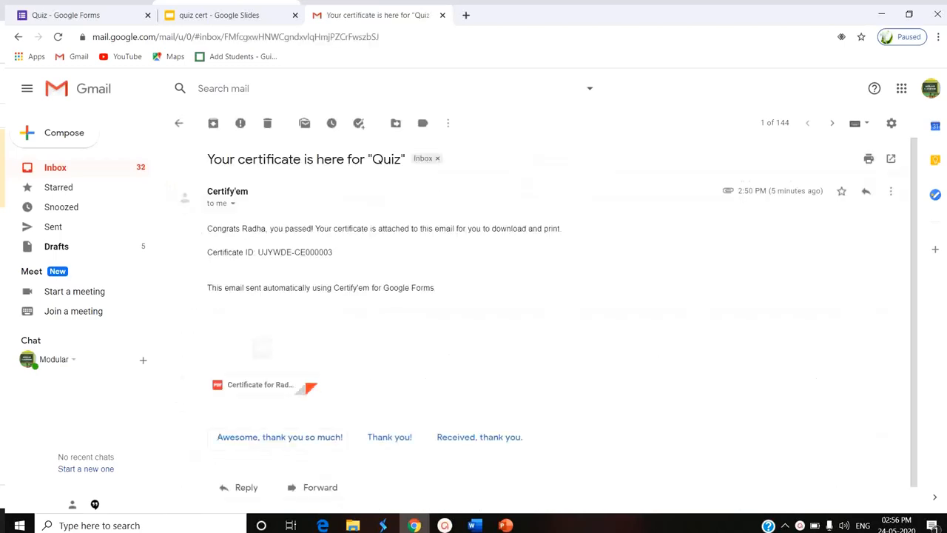
pyautogui.click(259, 384)
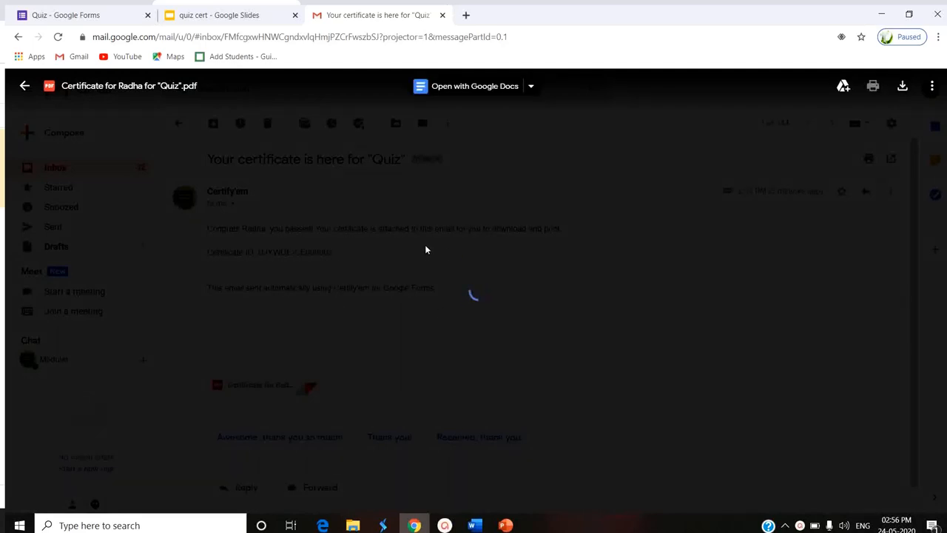
pyautogui.click(24, 85)
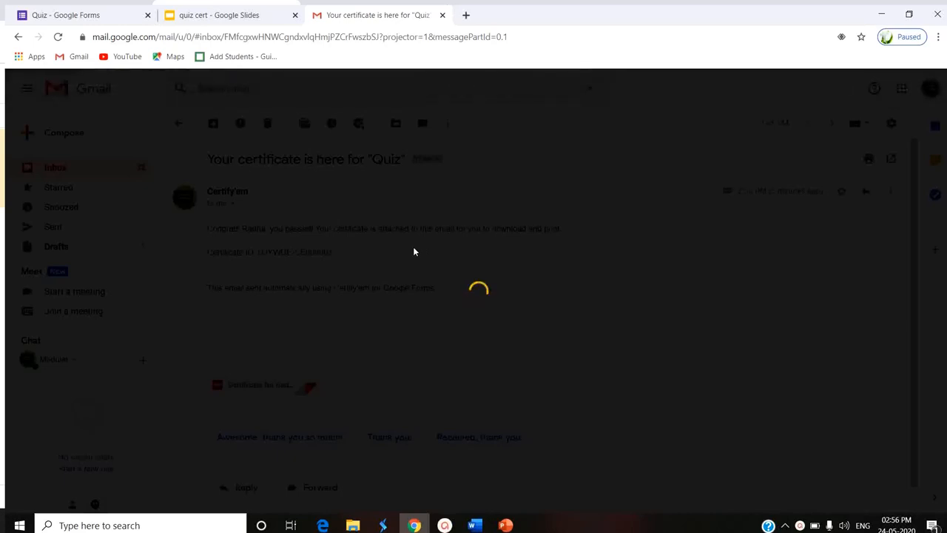
pyautogui.click(263, 385)
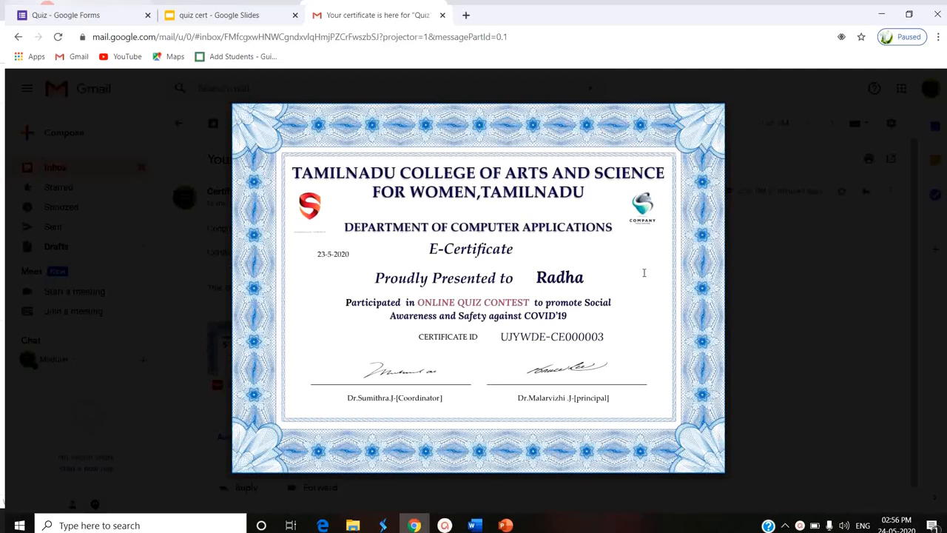
pyautogui.click(478, 287)
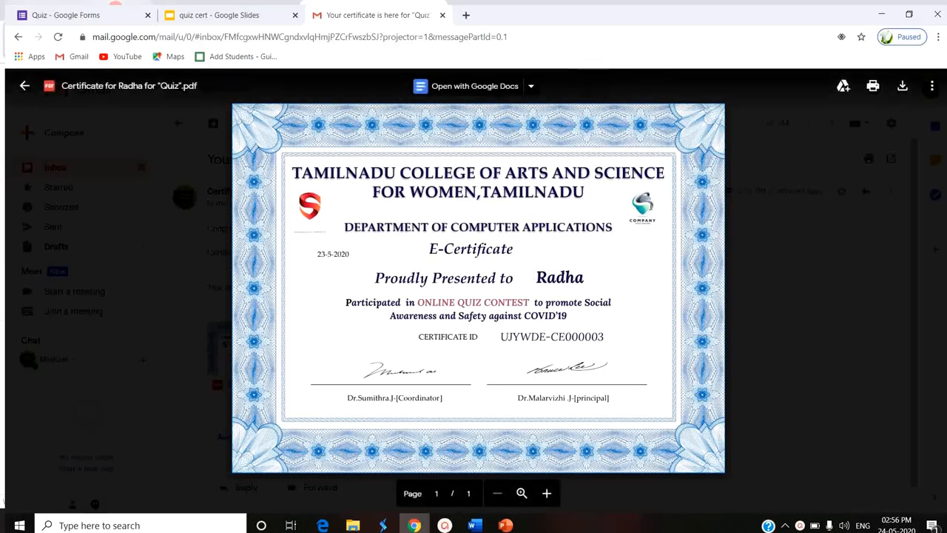
pyautogui.moveTo(620, 201)
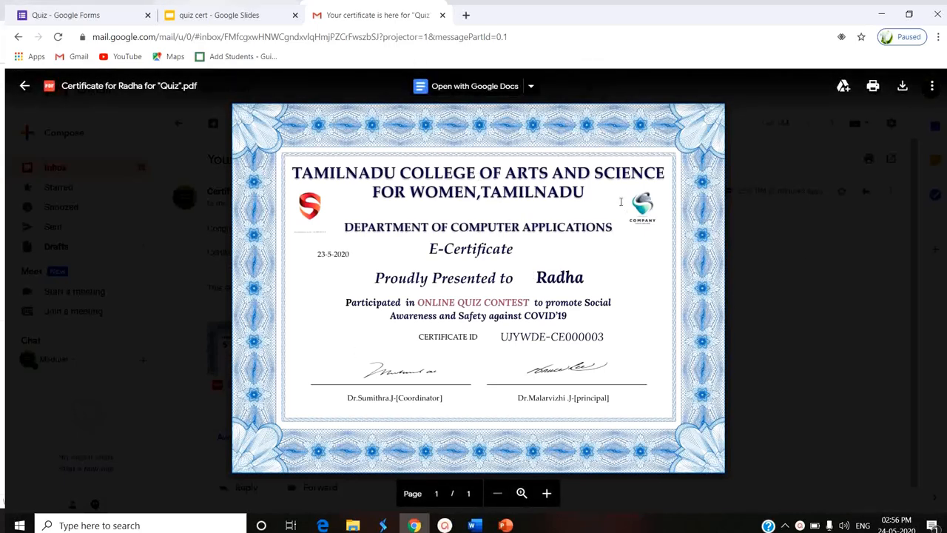